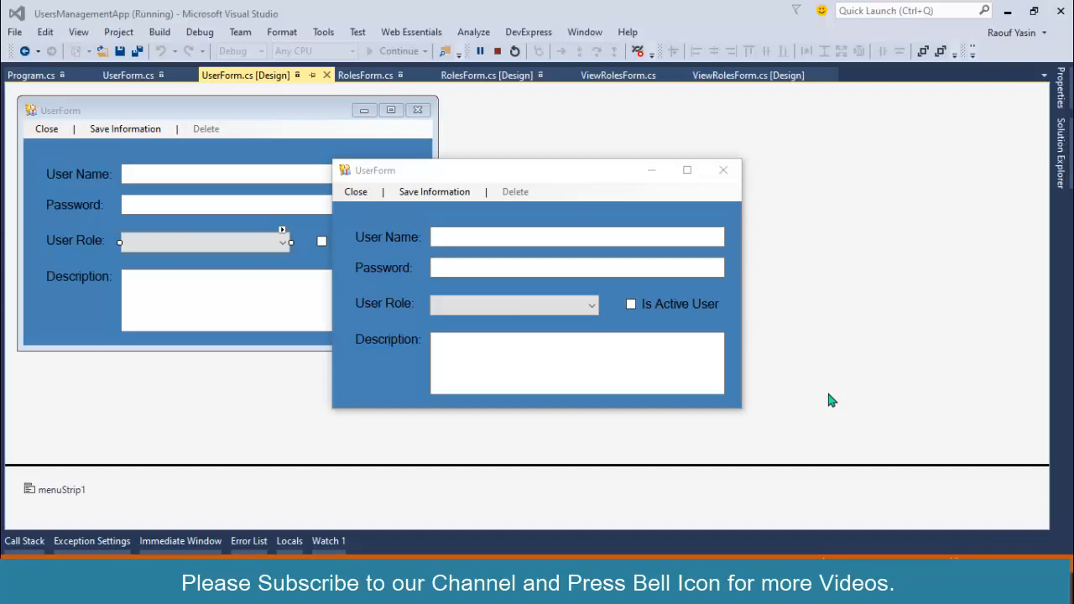
mouse_move(819, 400)
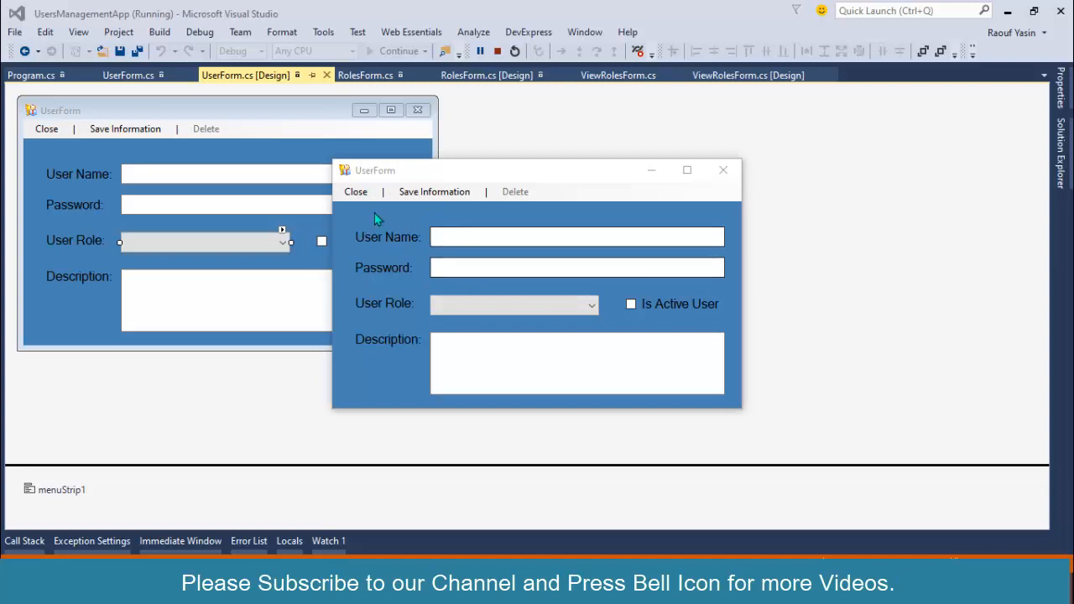
mouse_move(356, 191)
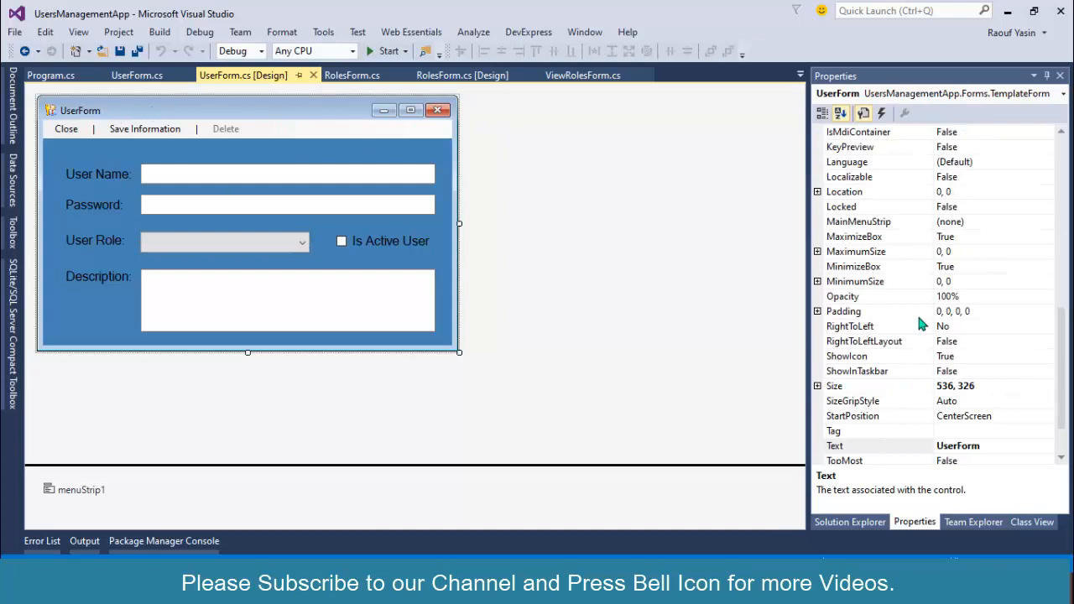
Set the form's Text property to 'User Information' and select the User Role combo box
scroll("down", 3)
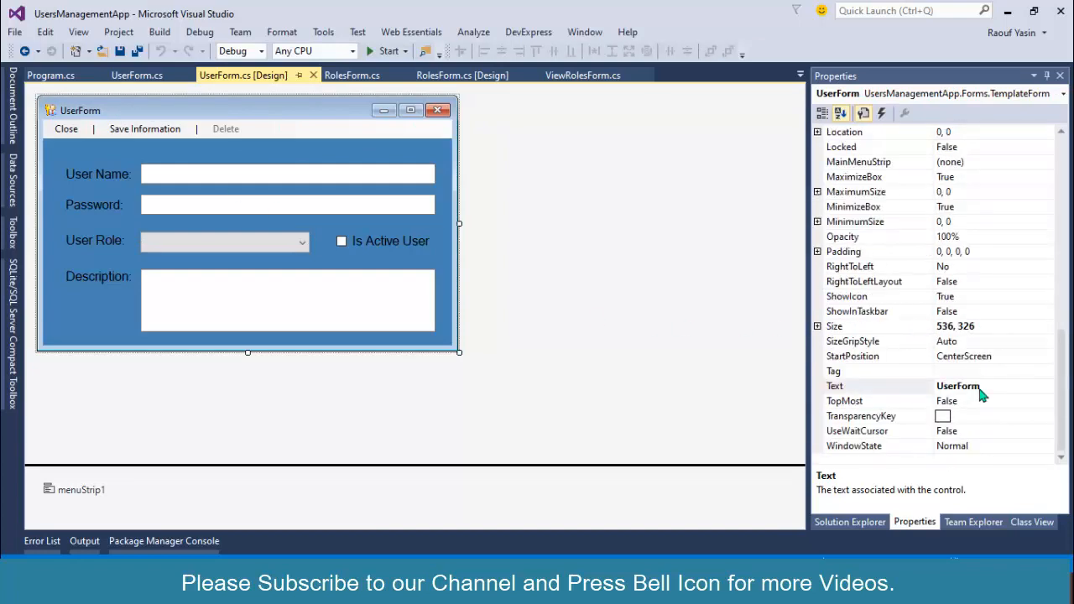
left_click(976, 386)
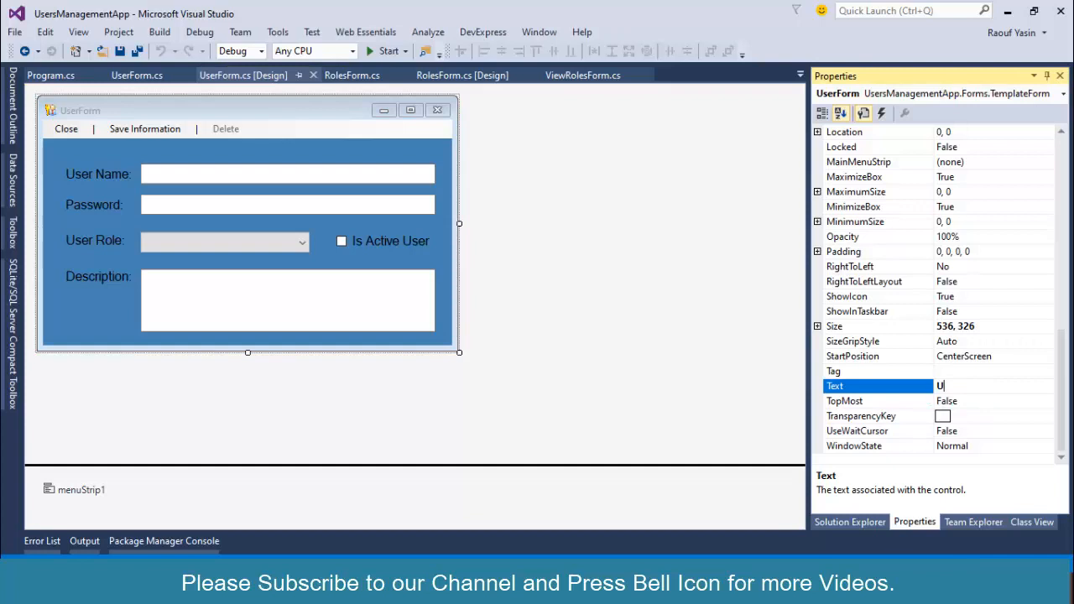
type("ser Informt")
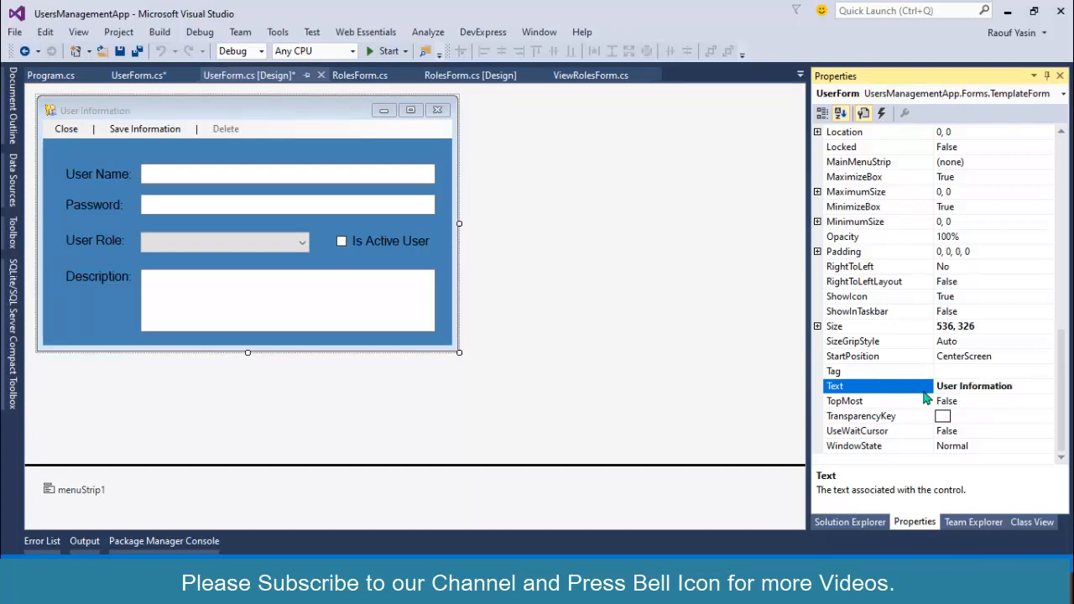
mouse_move(299, 278)
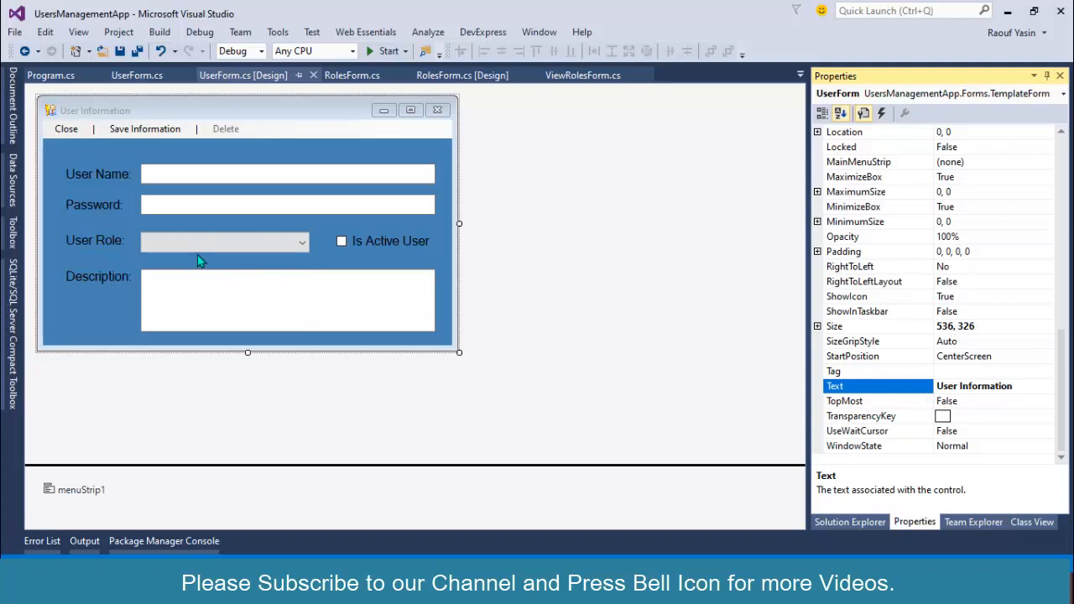
left_click(225, 241)
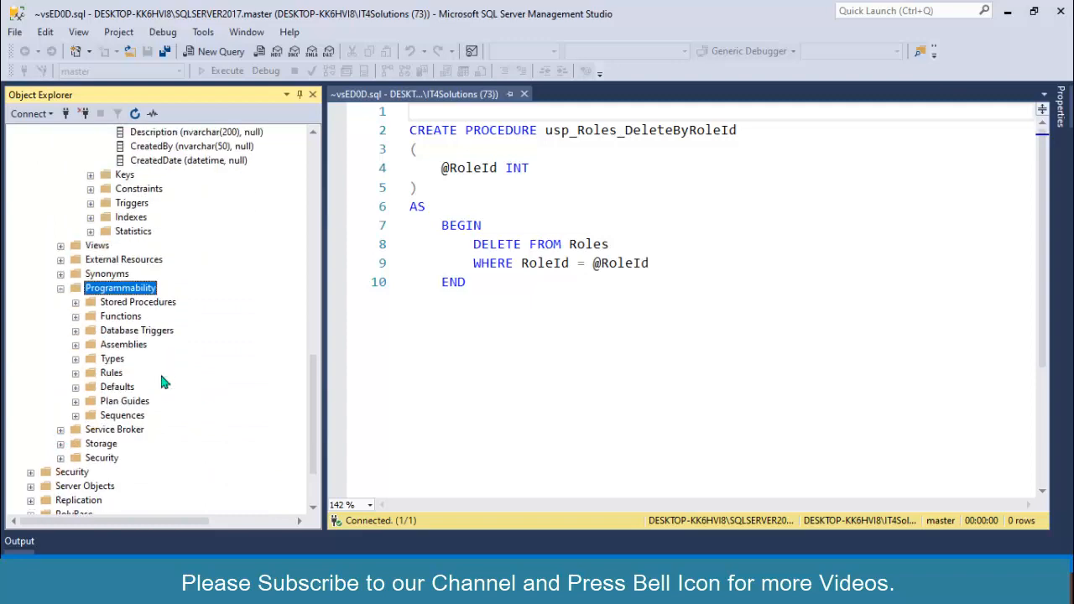
Start a new stored procedure query with CREATE PROCEDURE usp_Roles_LoadDataIntoComboBox
right_click(137, 302)
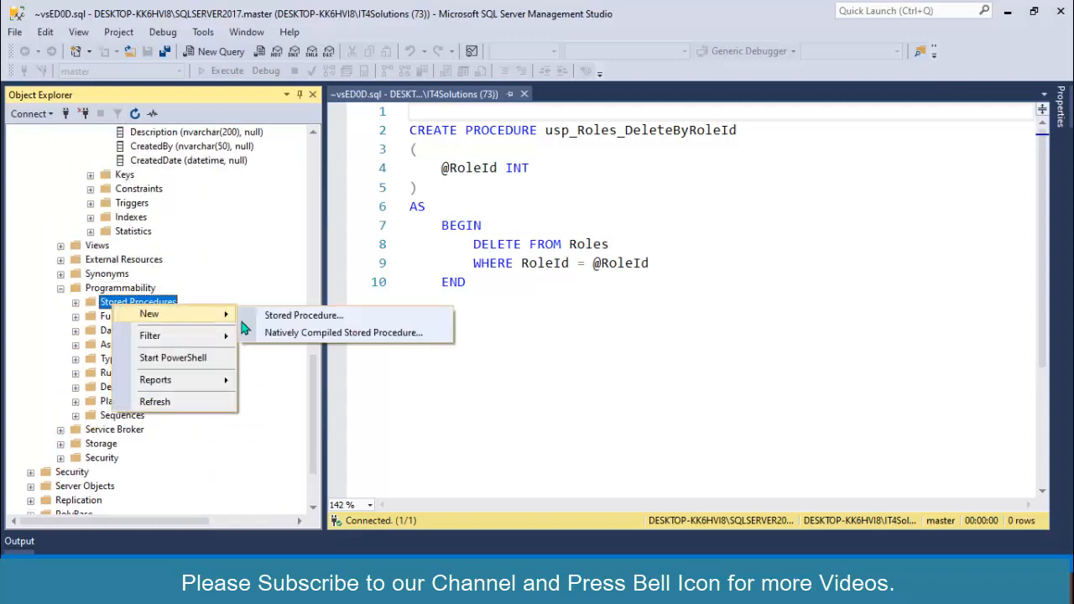
left_click(302, 315)
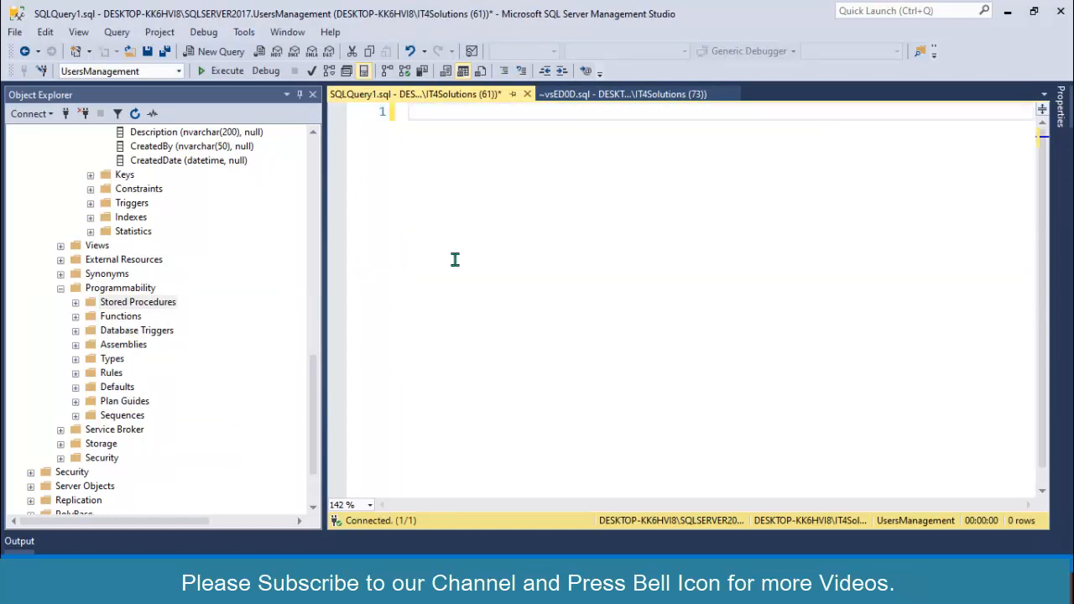
type("CRETAE")
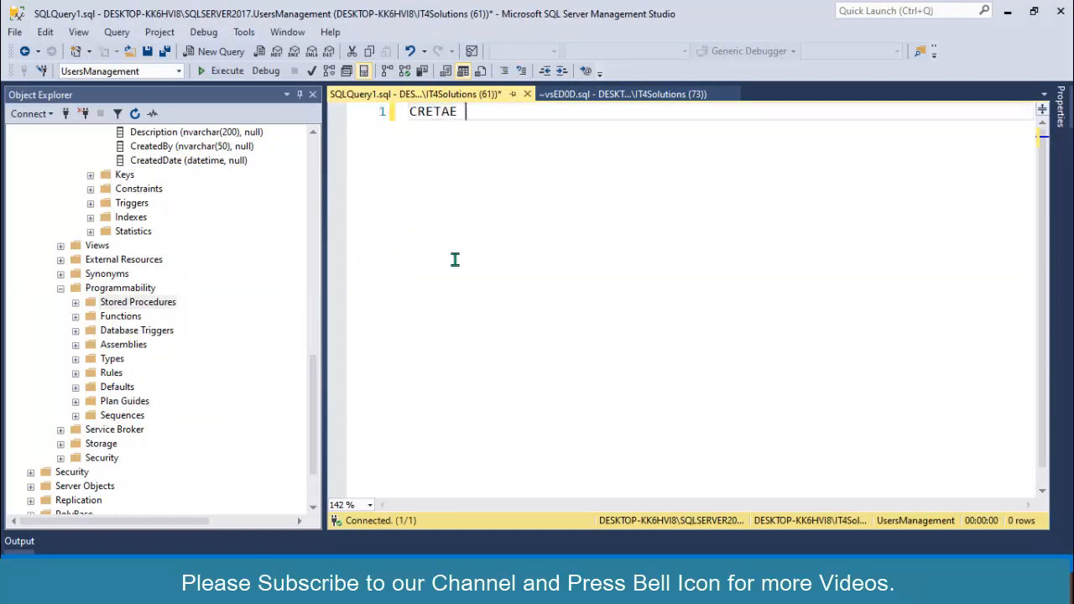
type("CREATE")
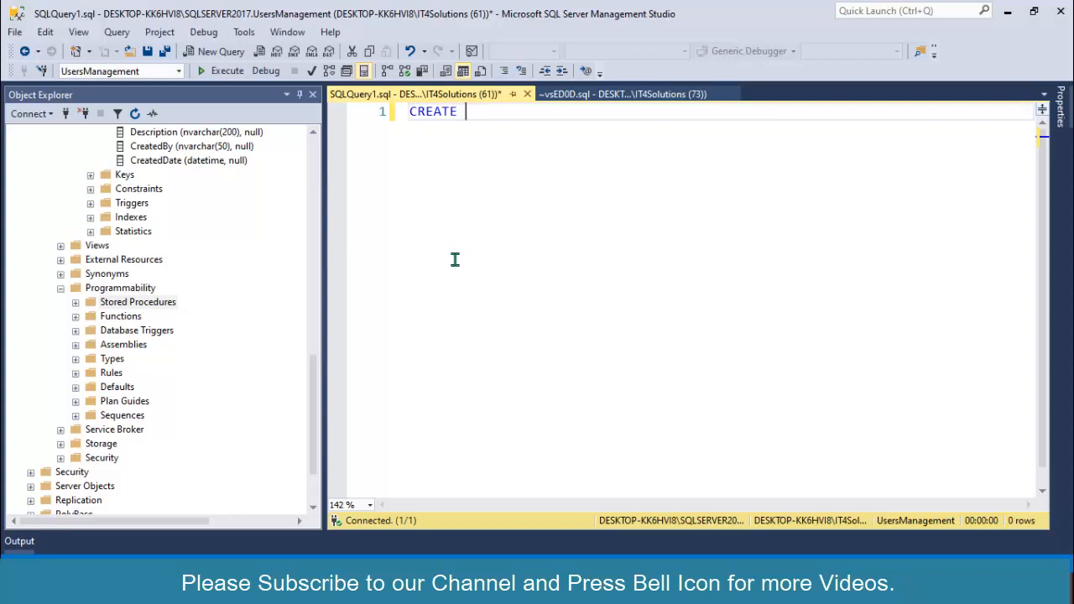
type("PROCEDURE usp")
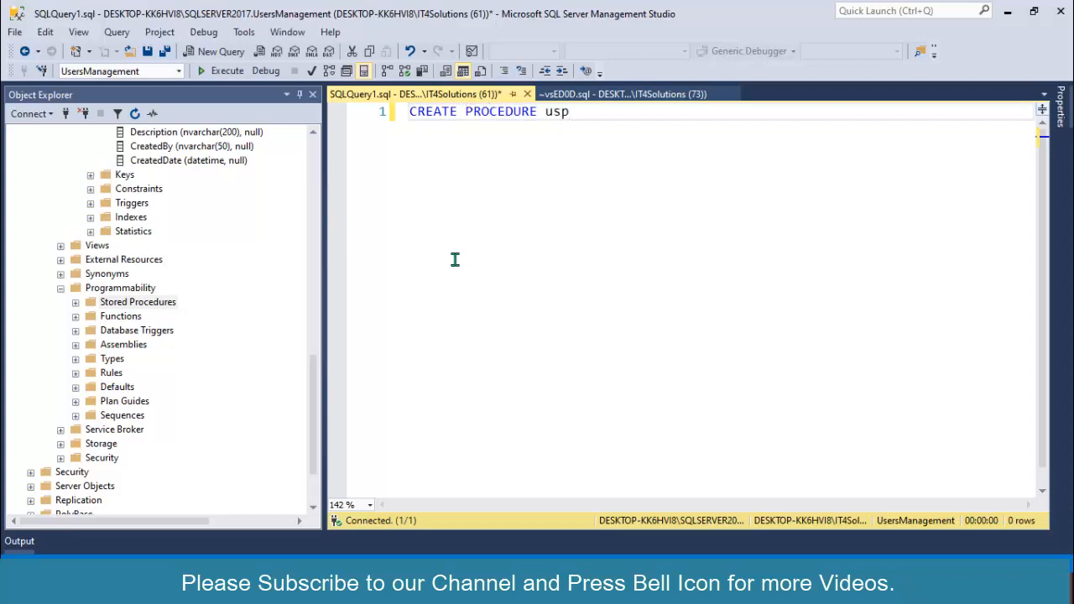
type("_Roles")
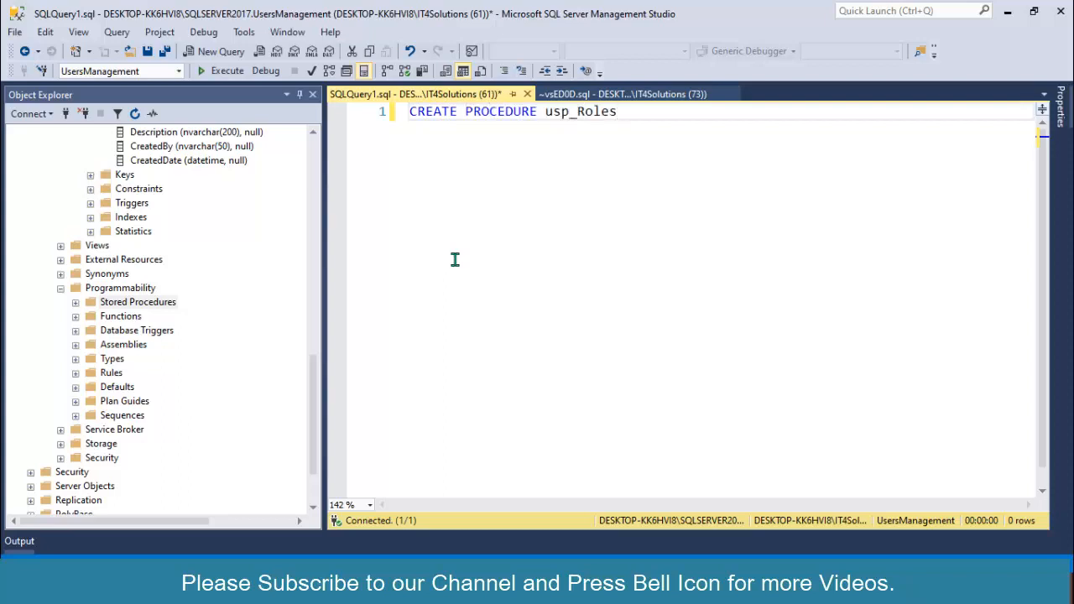
type("_LoadDataI")
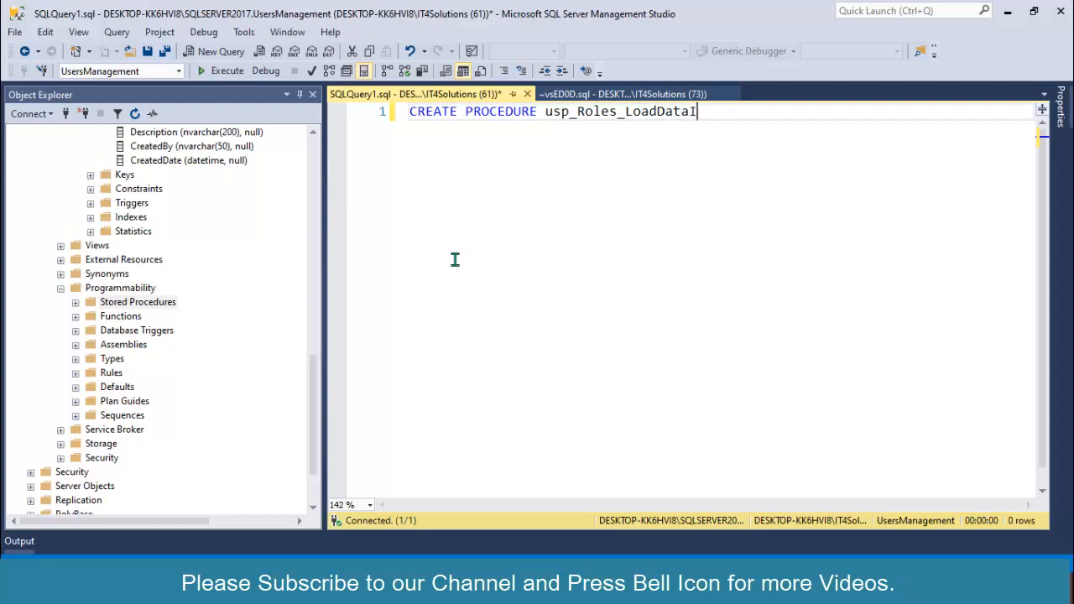
type("ntoComboB")
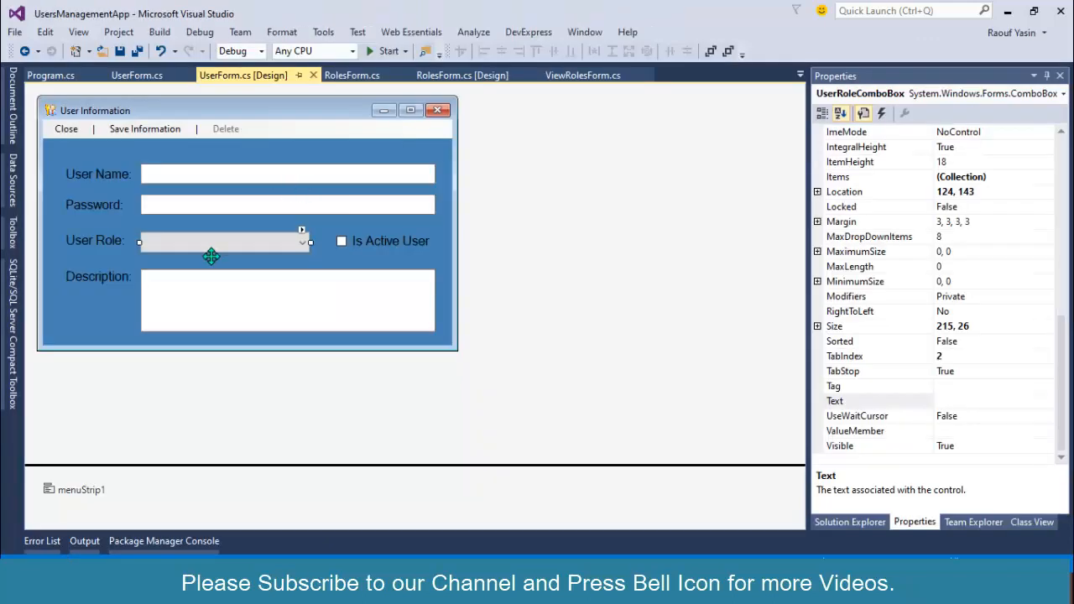
mouse_move(235, 237)
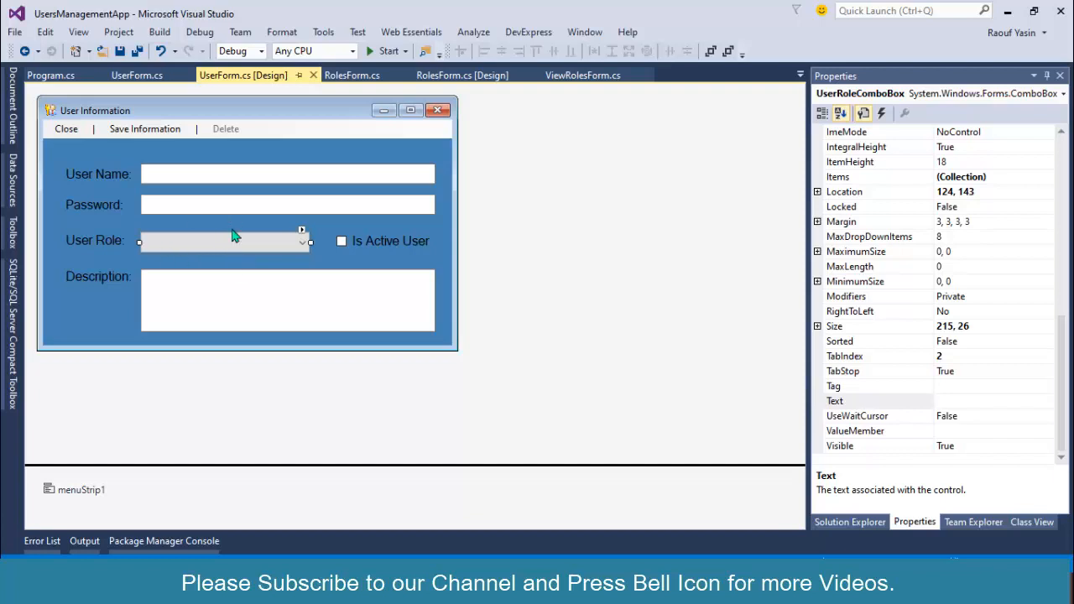
mouse_move(208, 238)
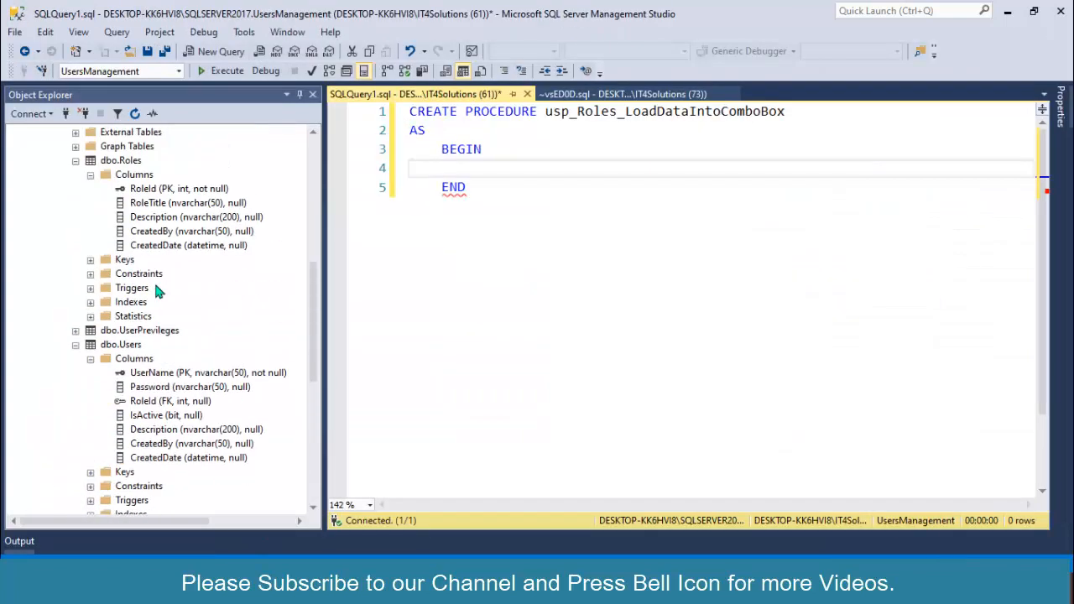
Check the RoleId and RoleTitle columns and write SELECT RoleId, RoleTitle FROM Roles in the body
left_click(168, 202)
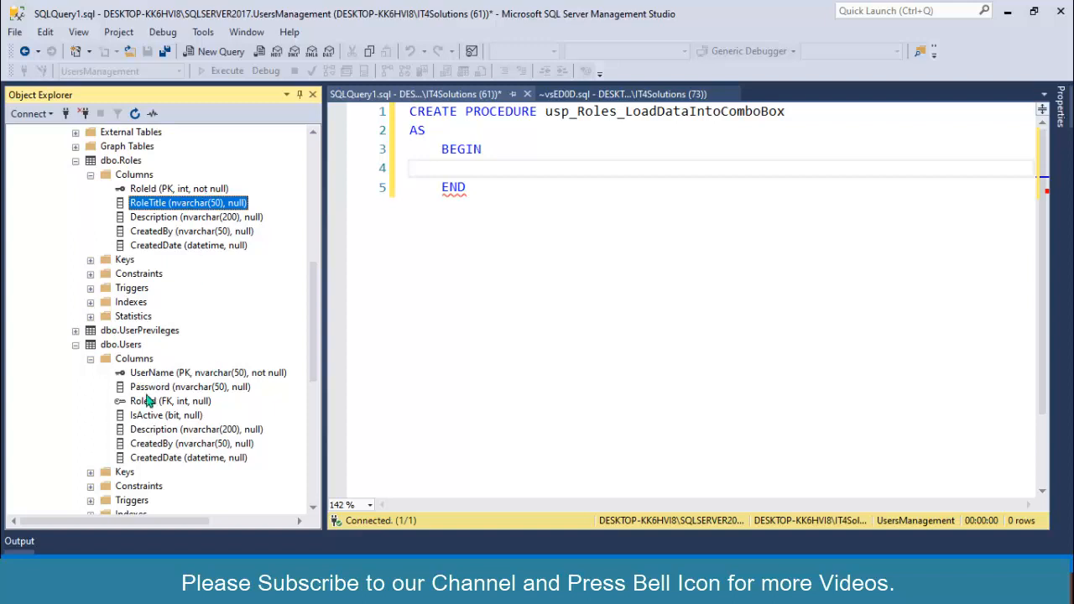
left_click(164, 400)
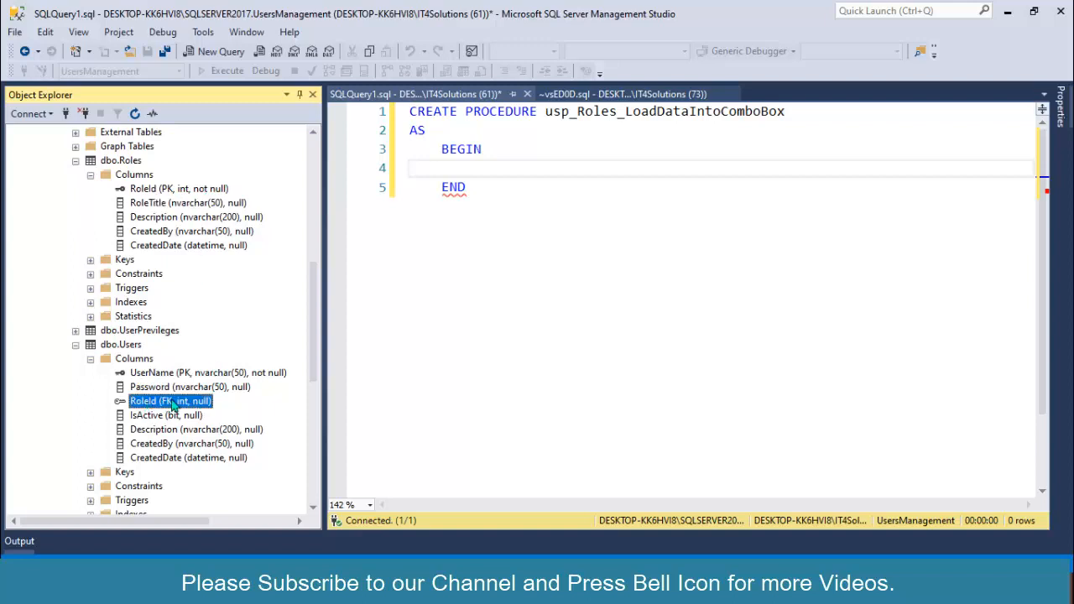
mouse_move(382, 324)
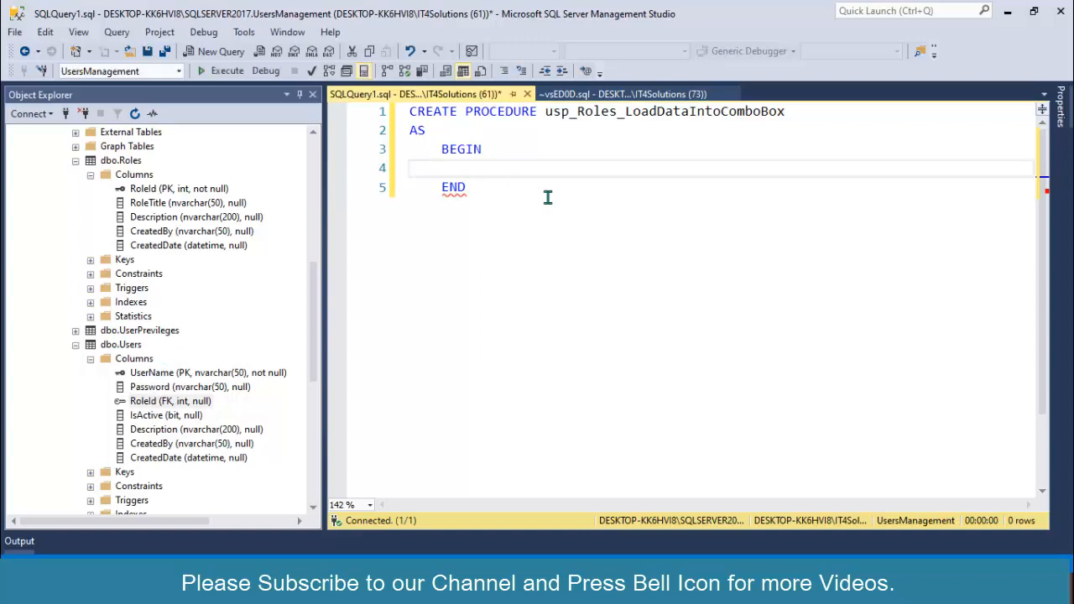
type("SELECT Role")
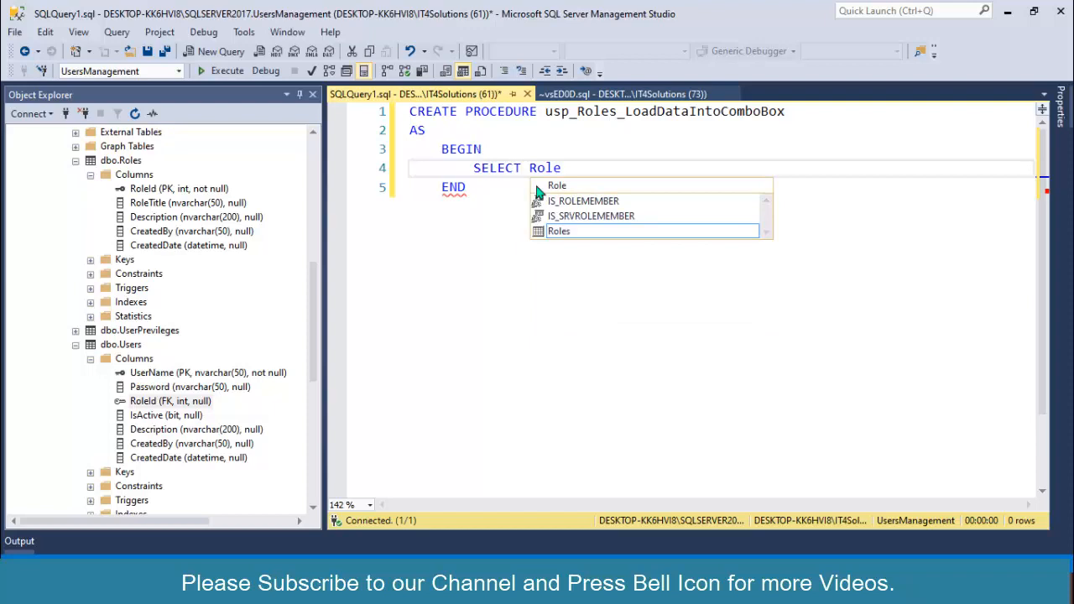
type("Id,")
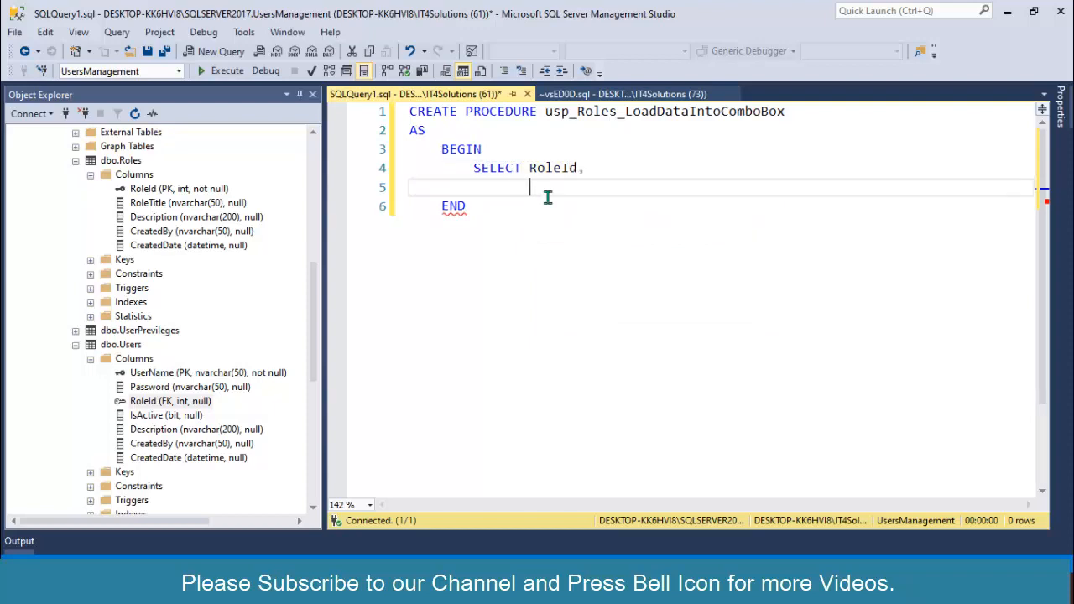
type("Rol")
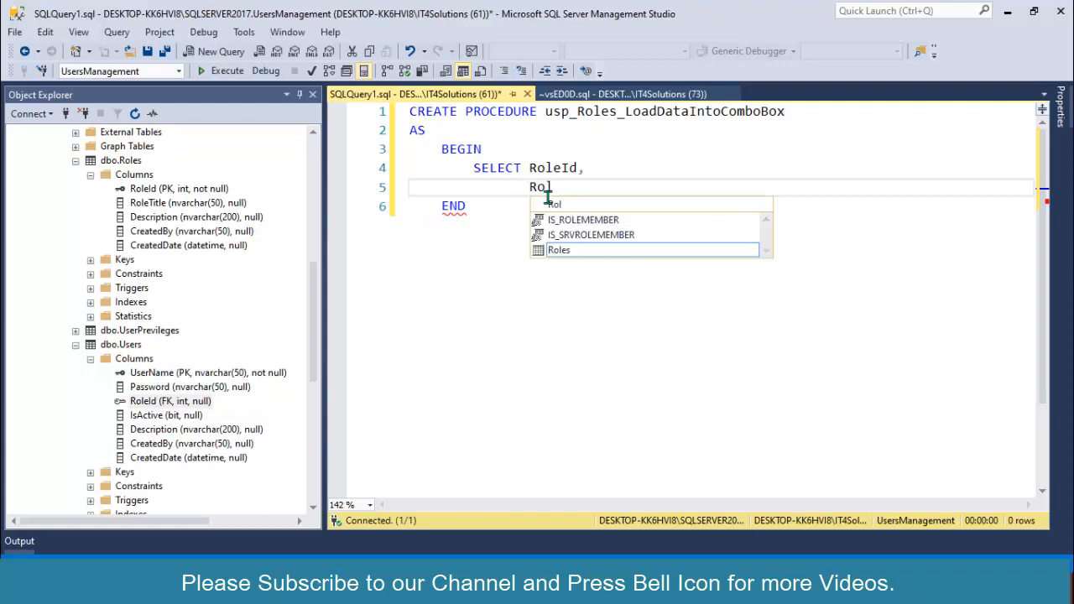
type("eTitle")
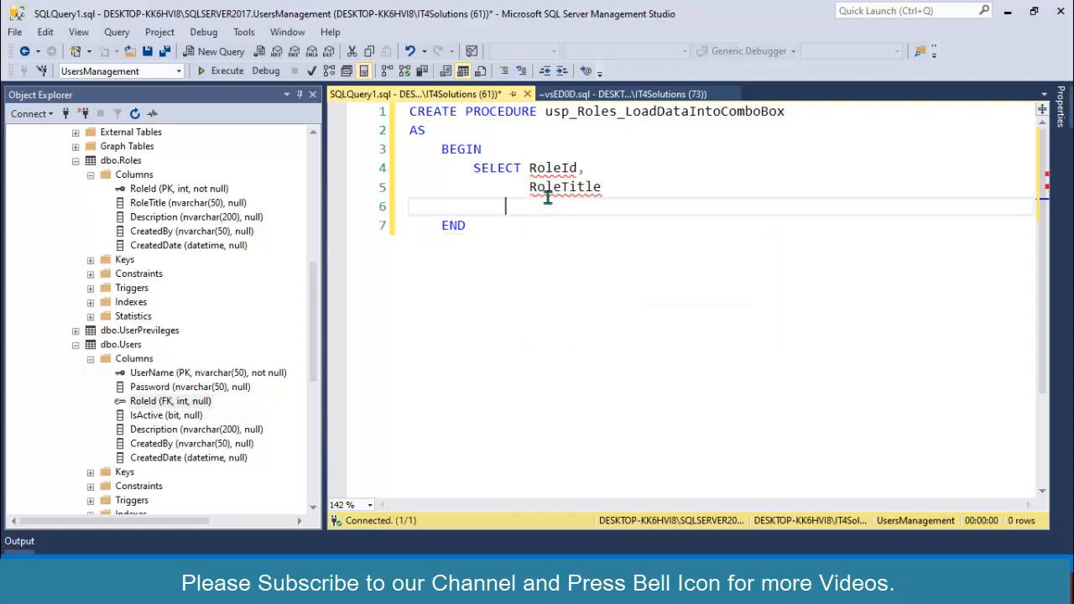
type("FROM R")
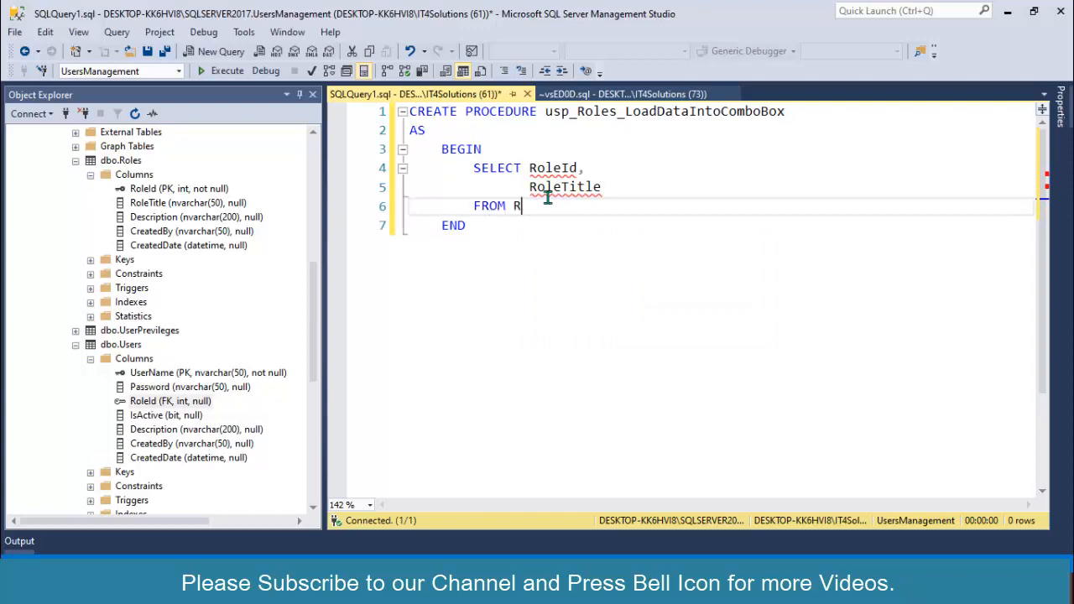
type("rol")
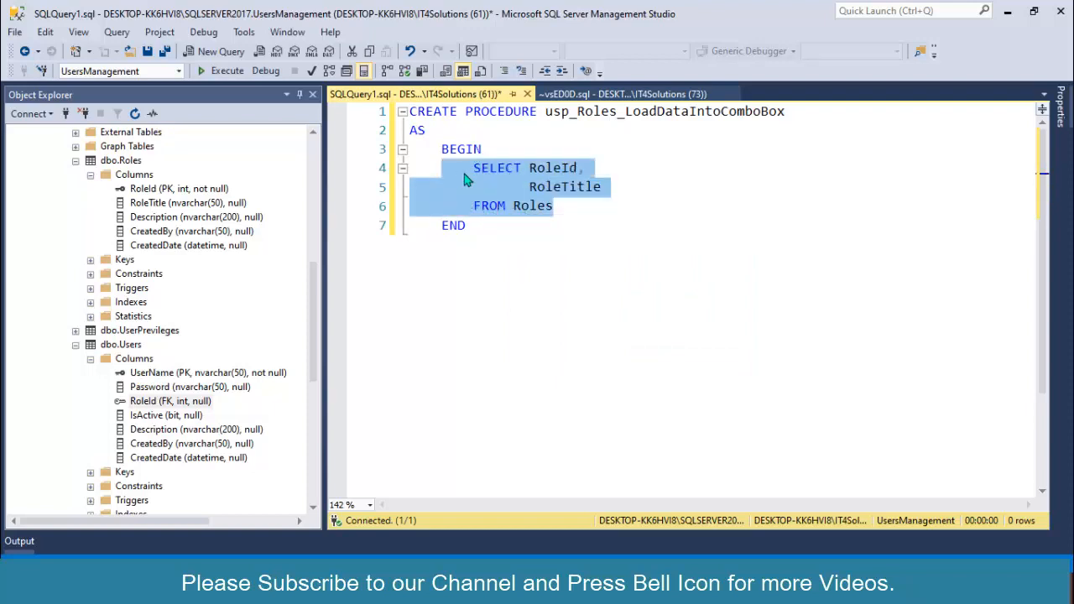
Execute the SELECT and confirm it returns the row 1 Administrator
left_click(201, 70)
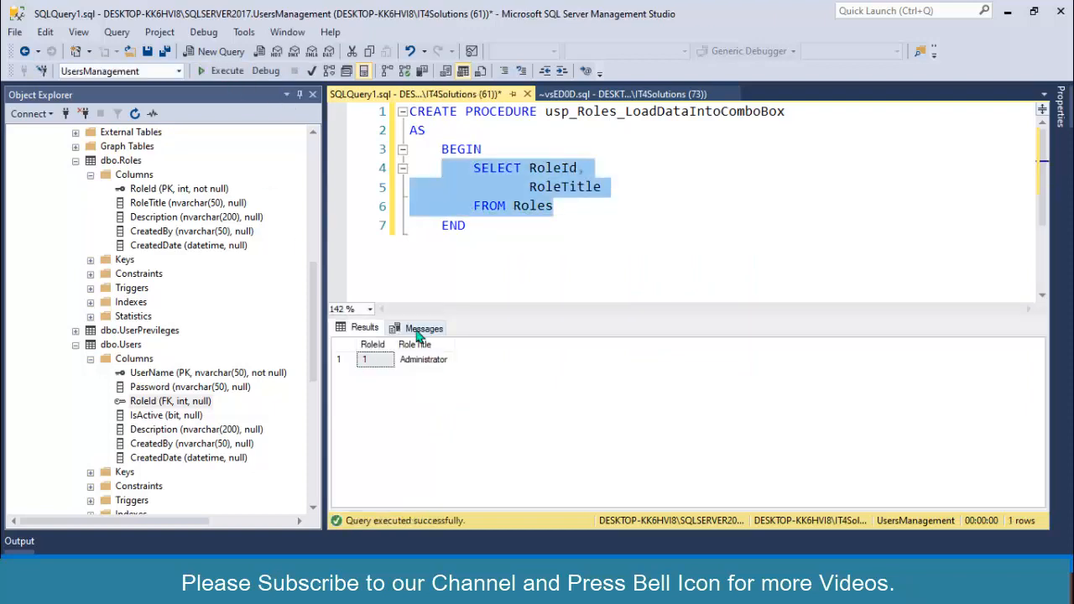
mouse_move(371, 386)
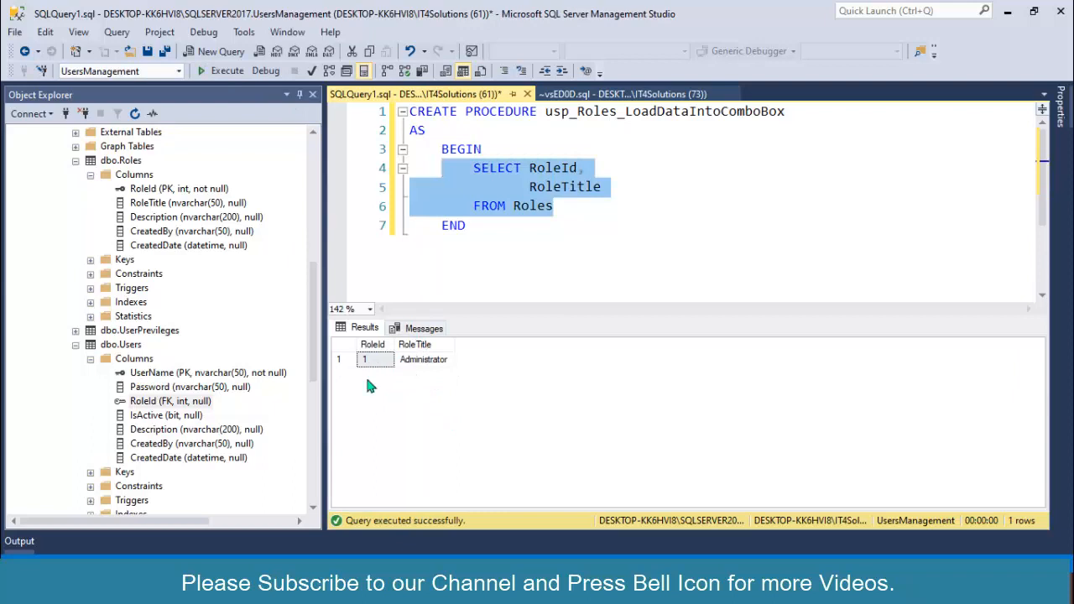
mouse_move(396, 363)
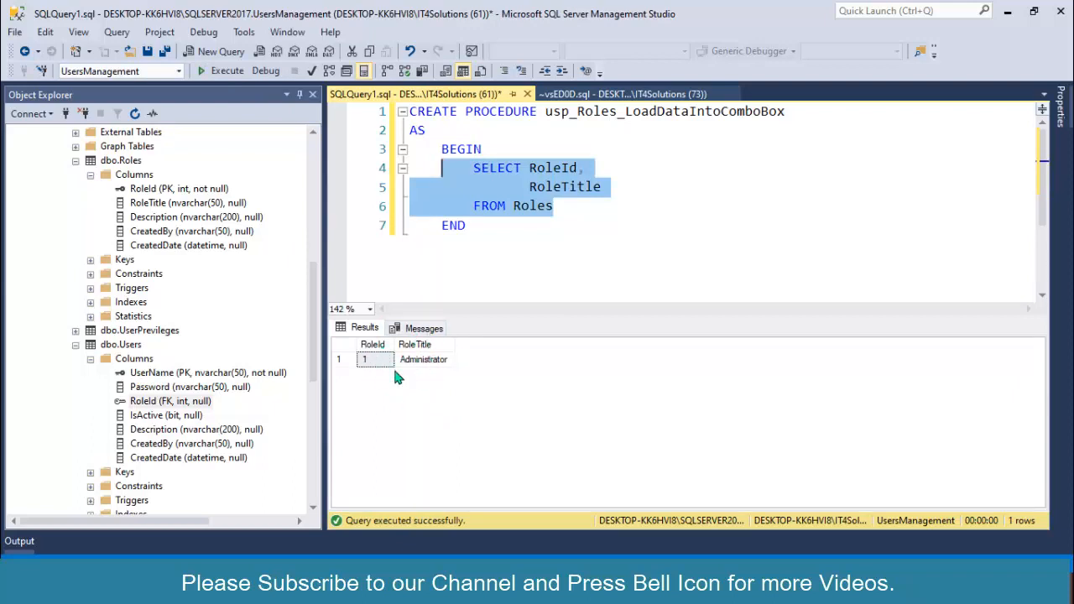
mouse_move(379, 344)
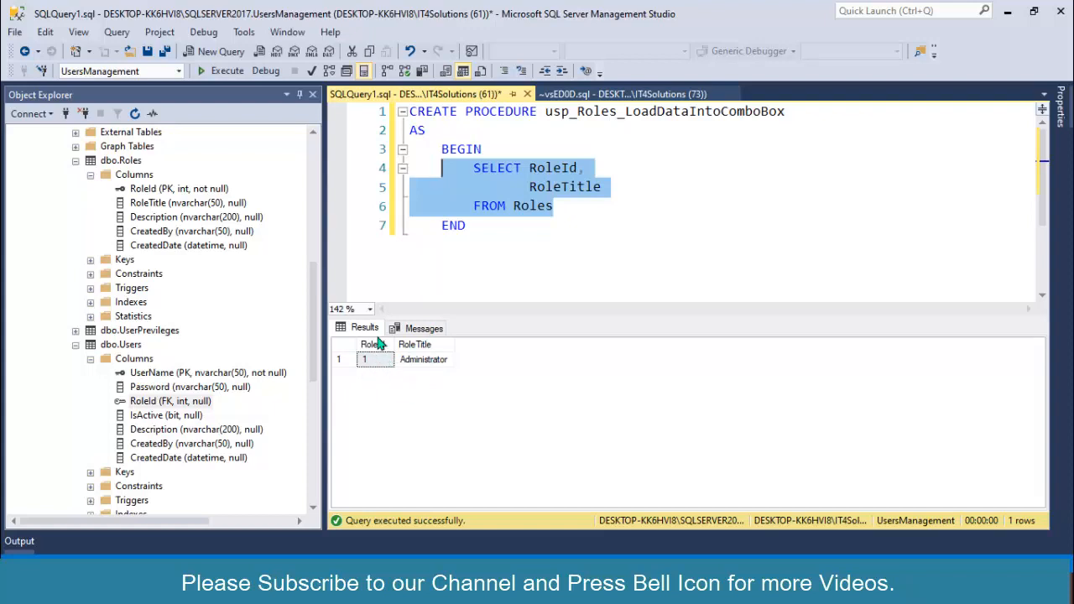
mouse_move(371, 361)
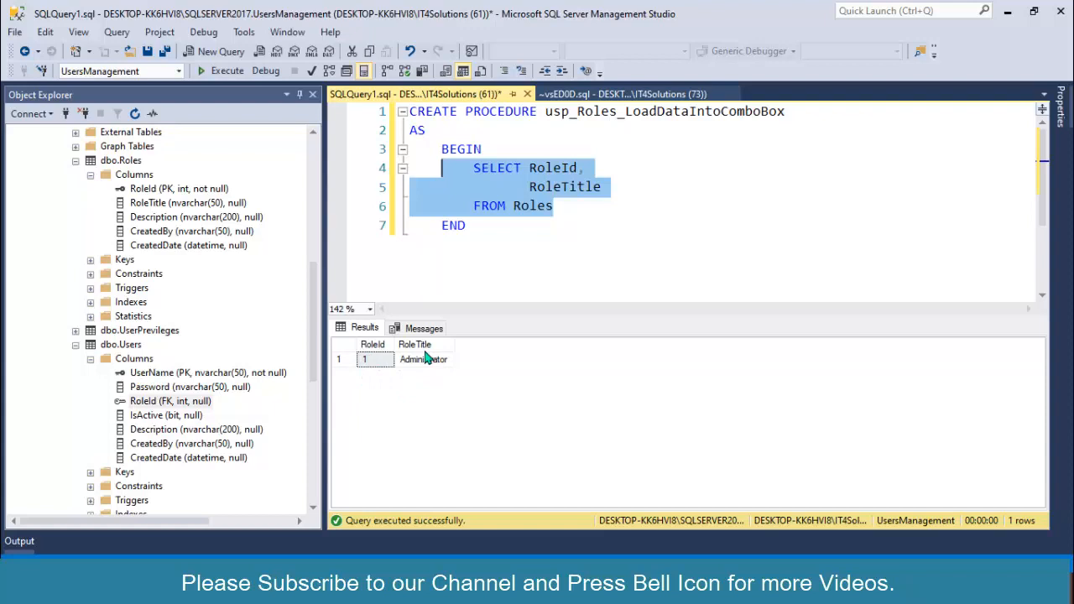
left_click(423, 360)
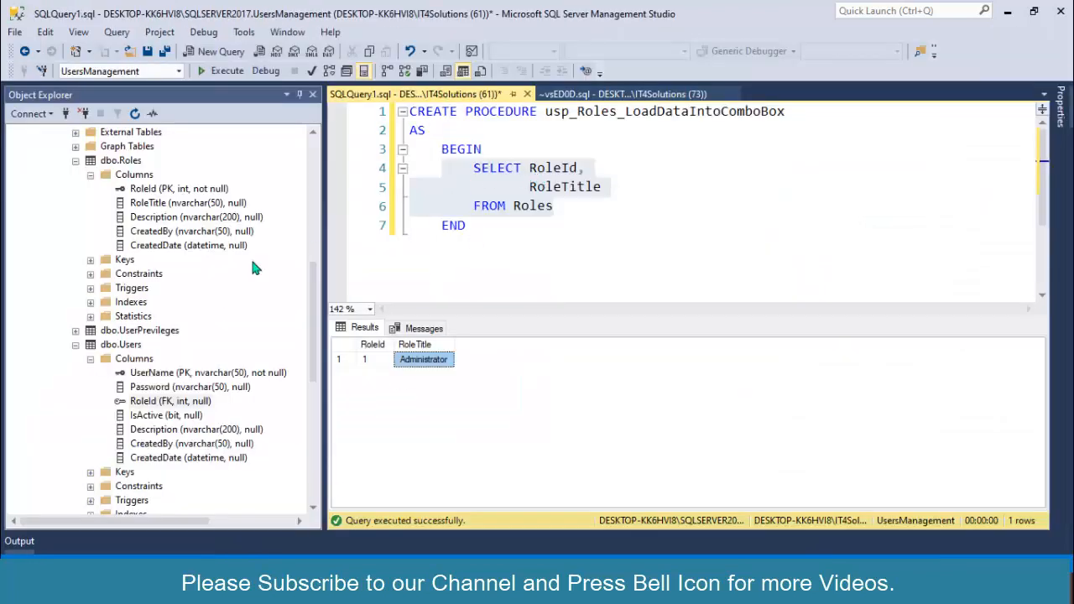
mouse_move(161, 405)
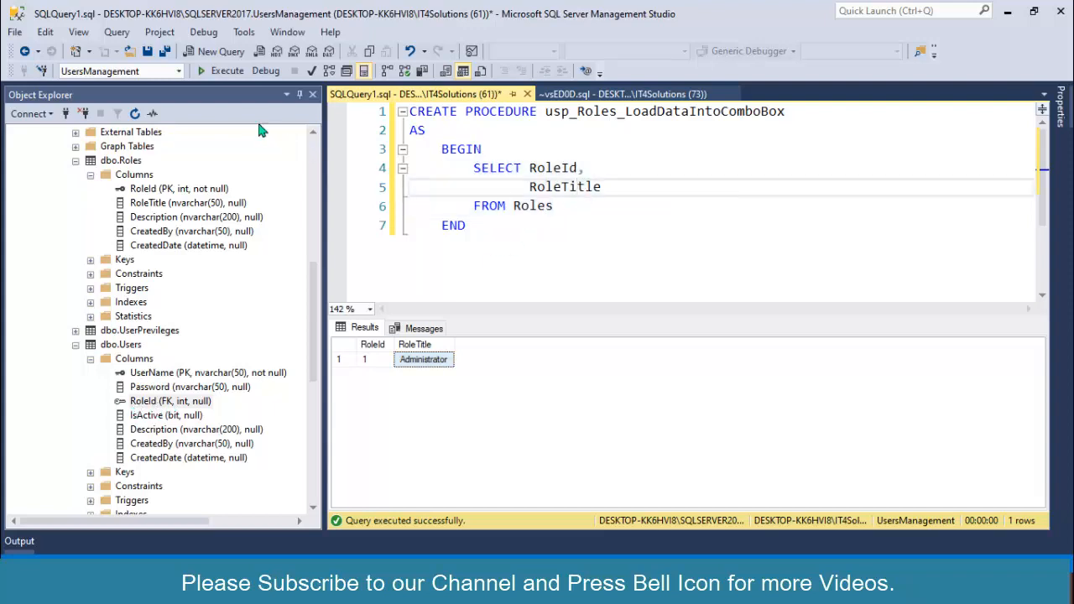
left_click(201, 70)
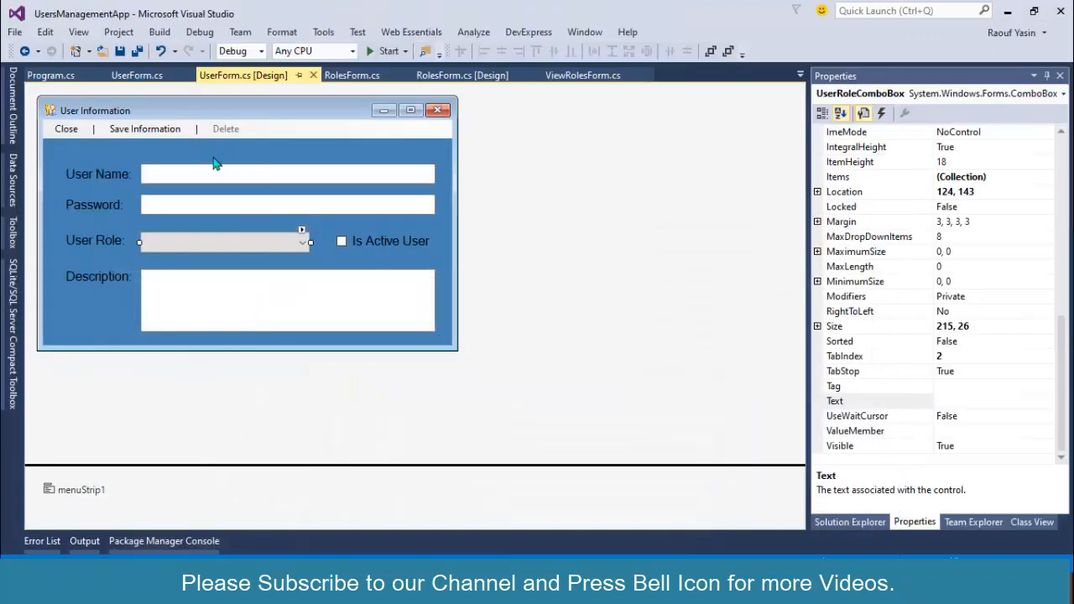
Create UserForm_Load and have it call LoadDataIntoRolesComboBox();
left_click(183, 276)
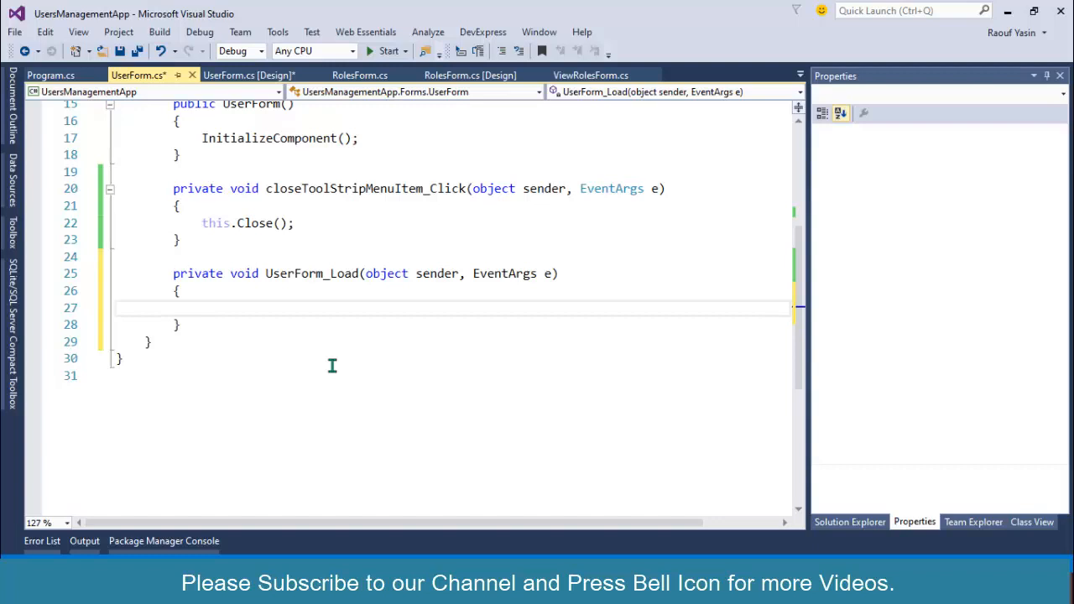
type("LoadDataInto")
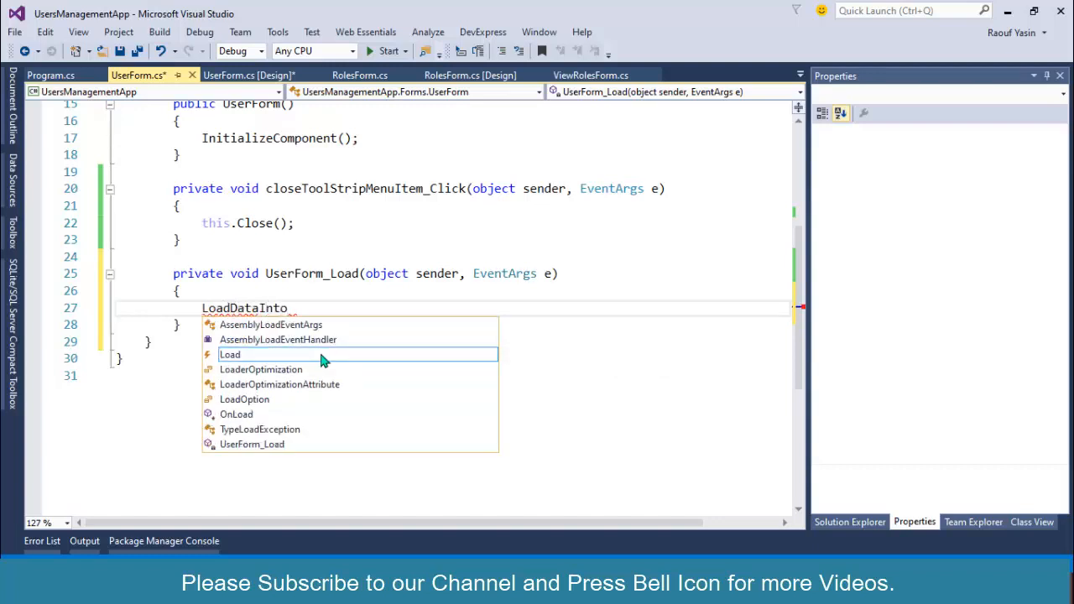
type("RolesCombo")
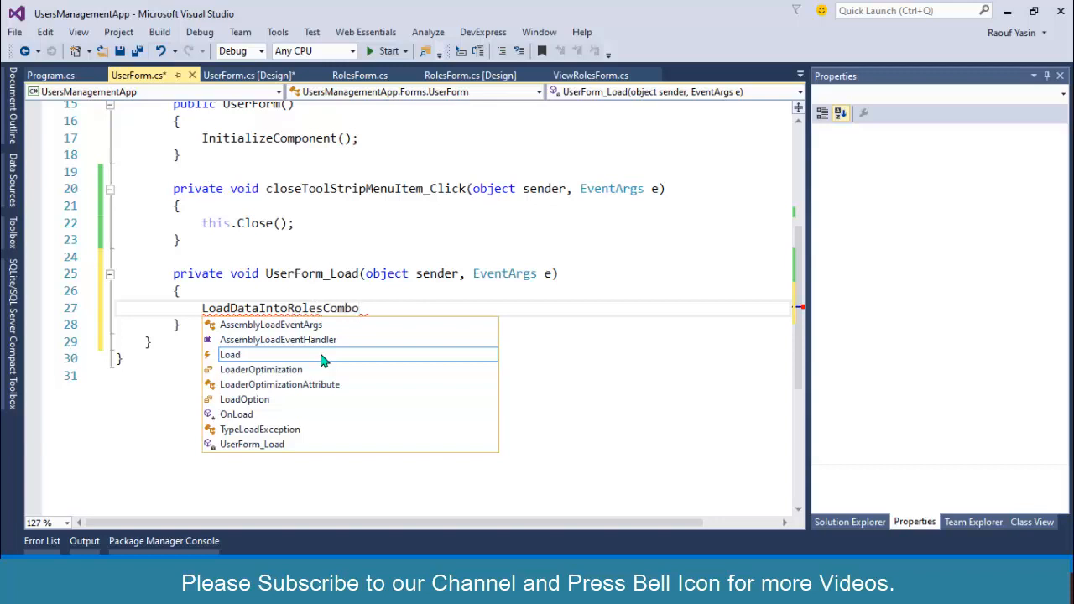
type("ComboBox();")
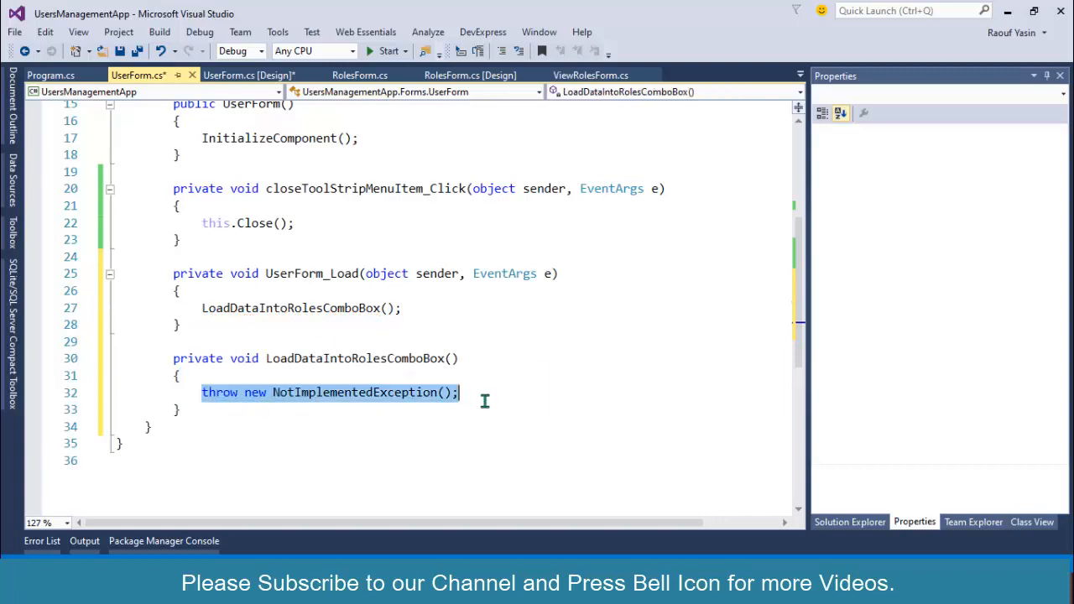
Leave the generated LoadDataIntoRolesComboBox method empty and bring up ViewRolesForm.cs for its loading code
key("Delete")
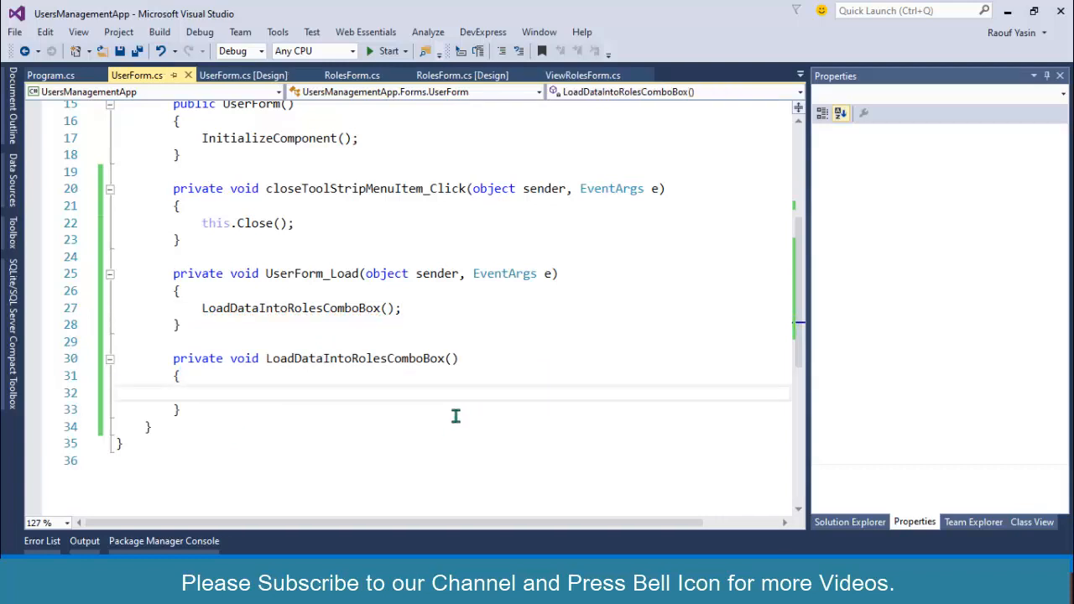
mouse_move(382, 450)
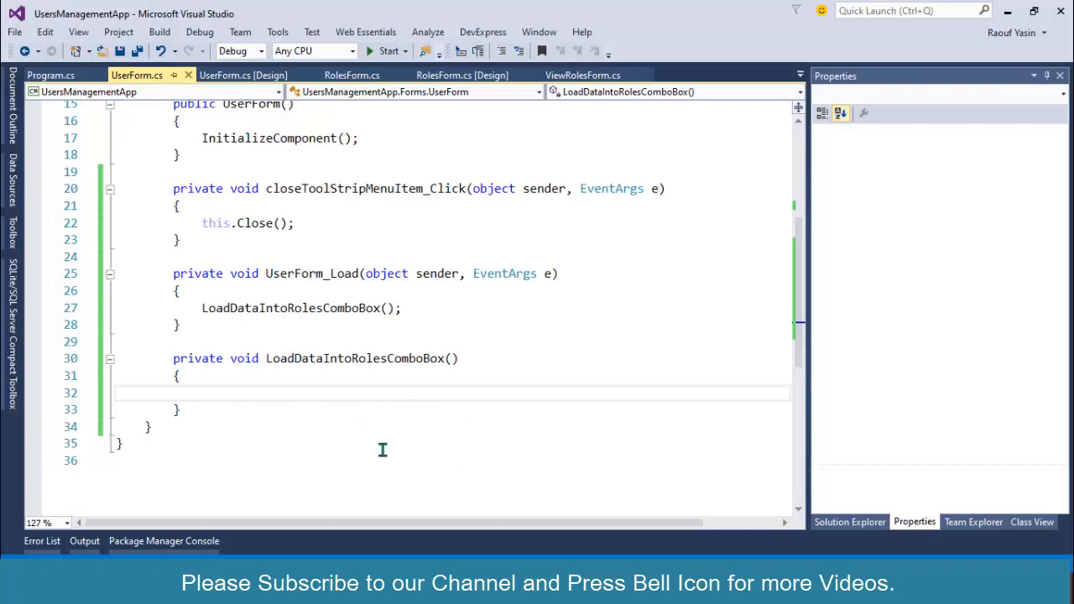
left_click(202, 392)
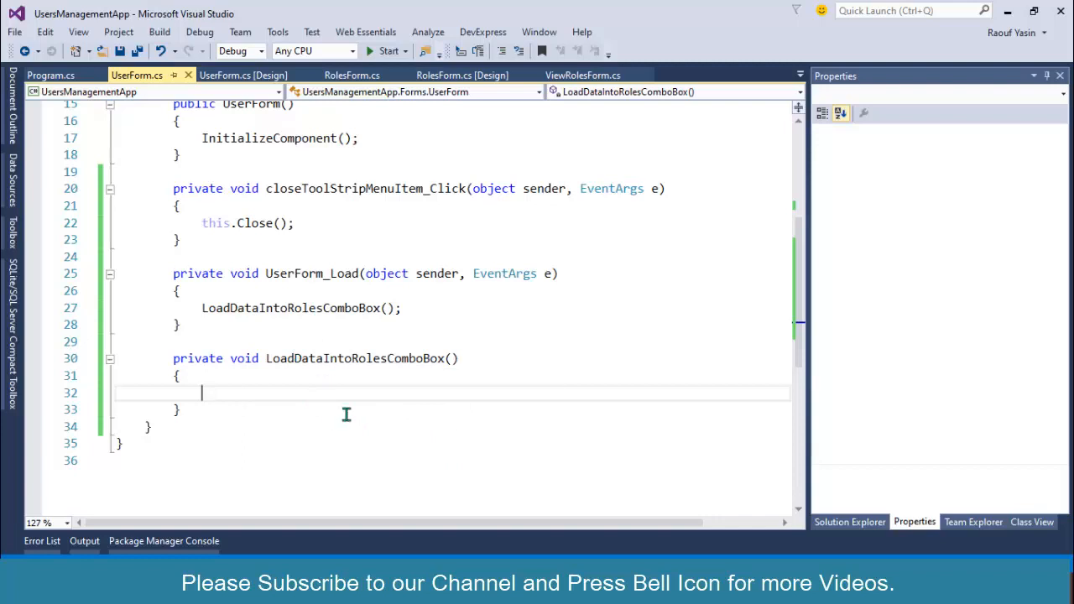
mouse_move(360, 394)
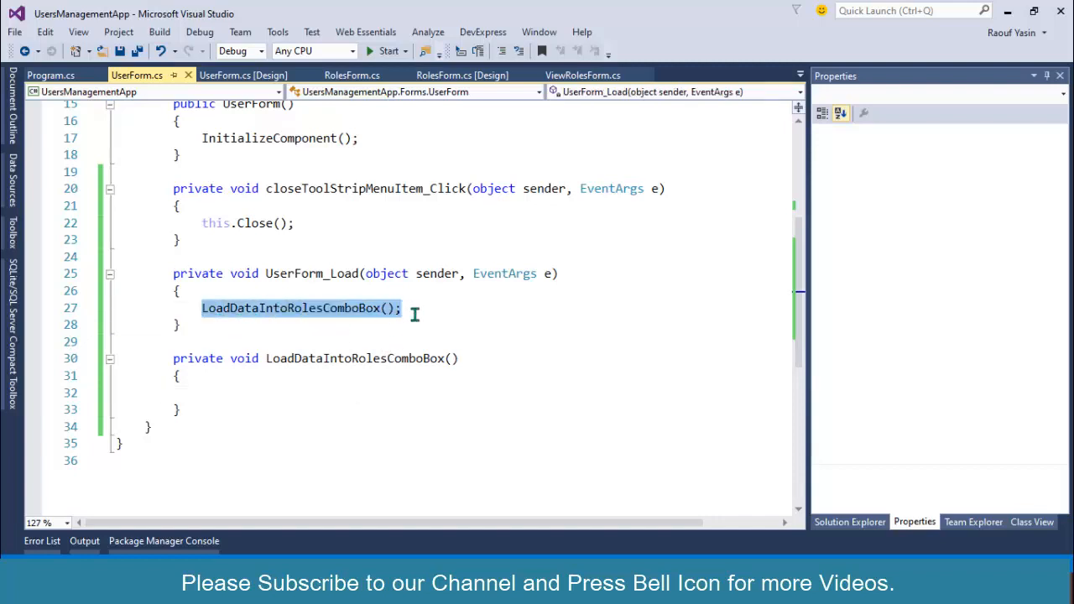
mouse_move(574, 75)
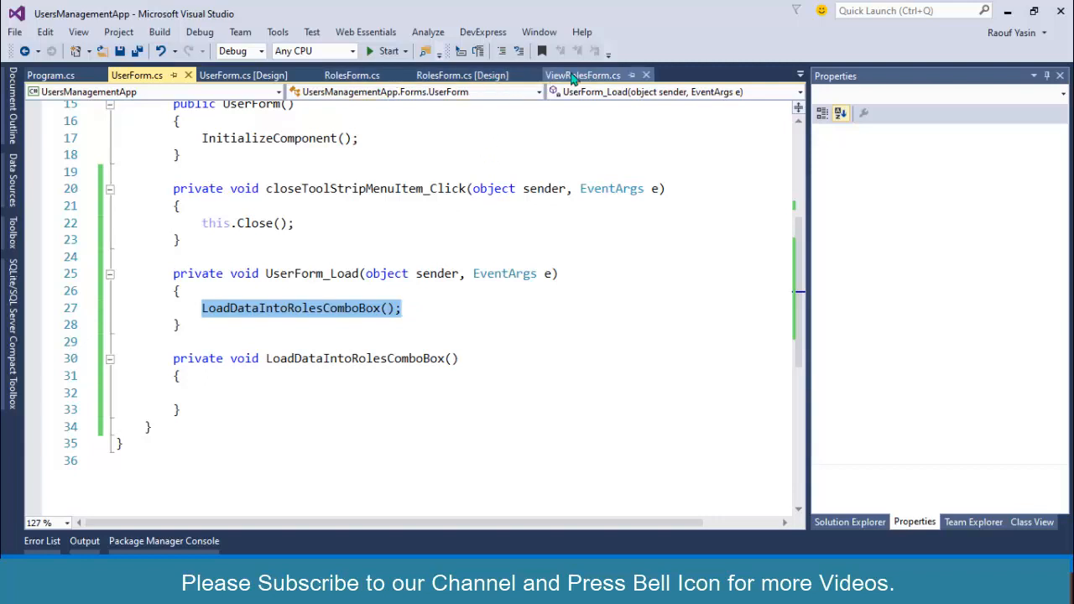
left_click(590, 73)
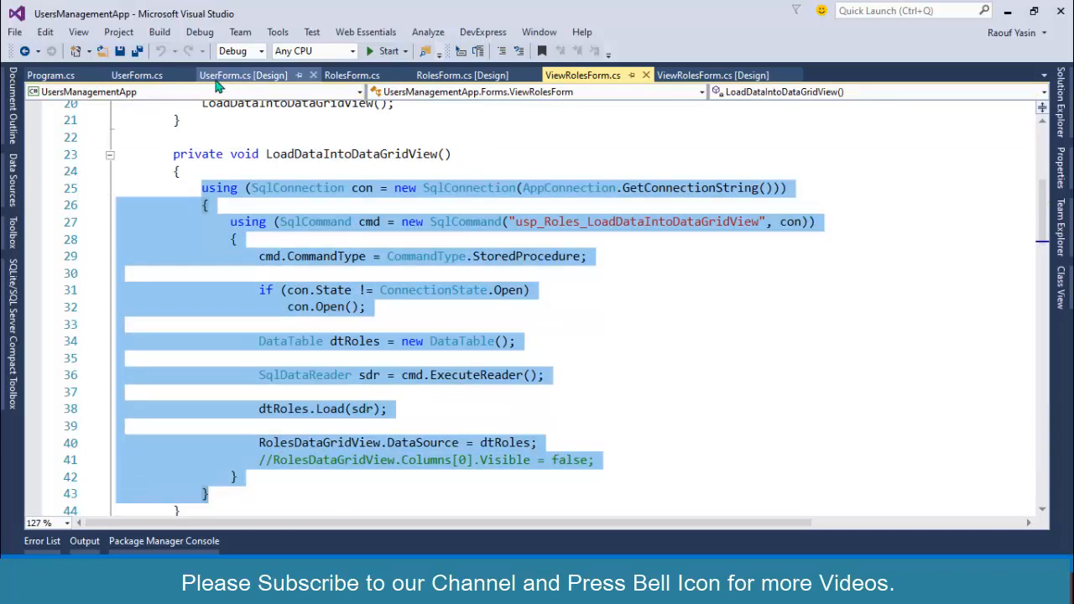
Close the RolesForm code and designer files and switch to UserForm.cs
left_click(352, 74)
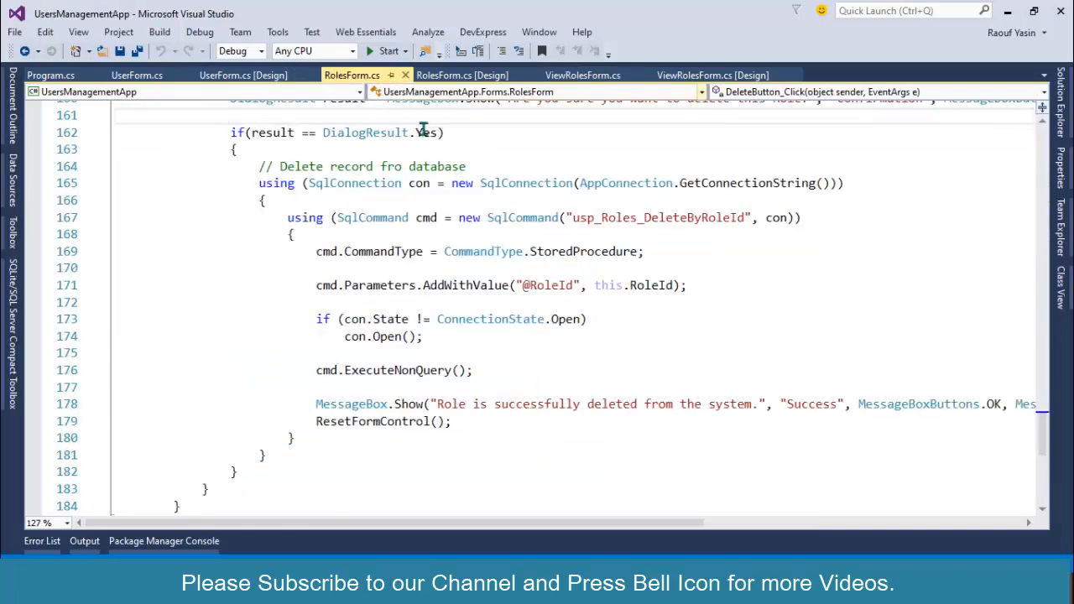
left_click(464, 74)
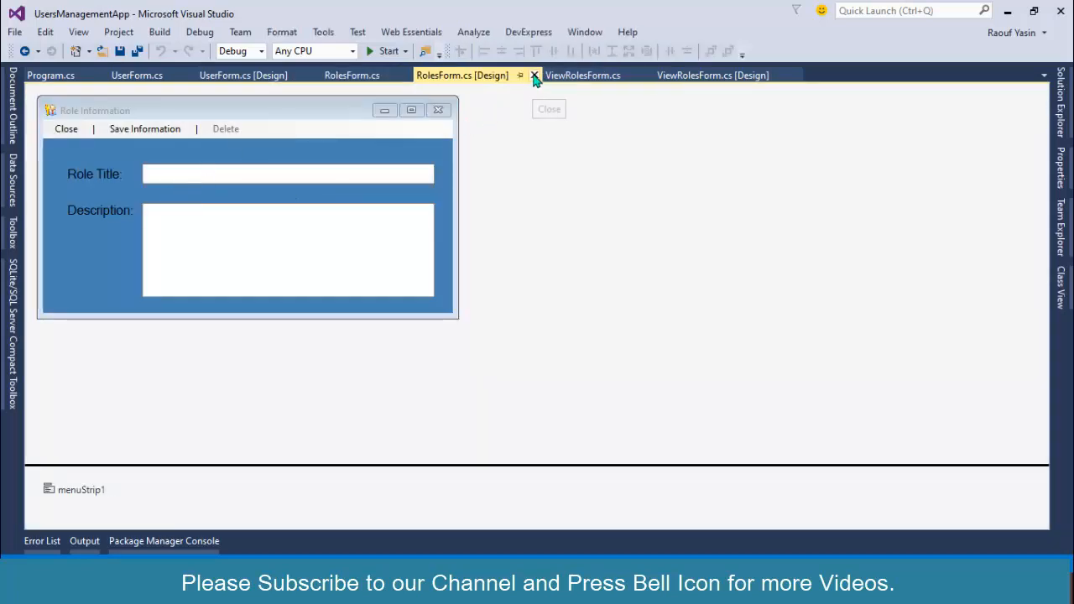
left_click(533, 76)
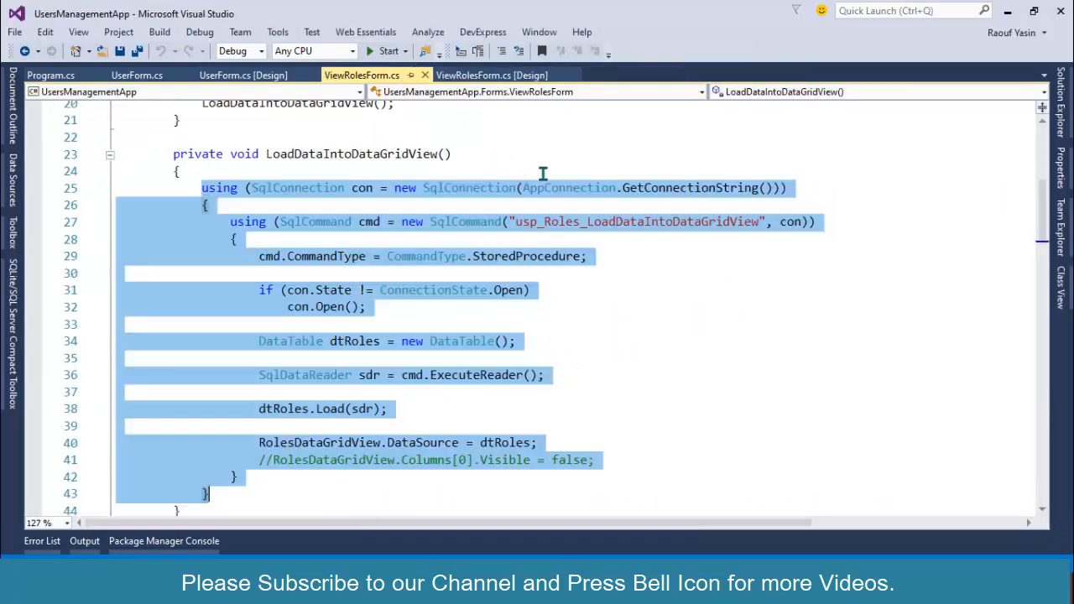
left_click(137, 74)
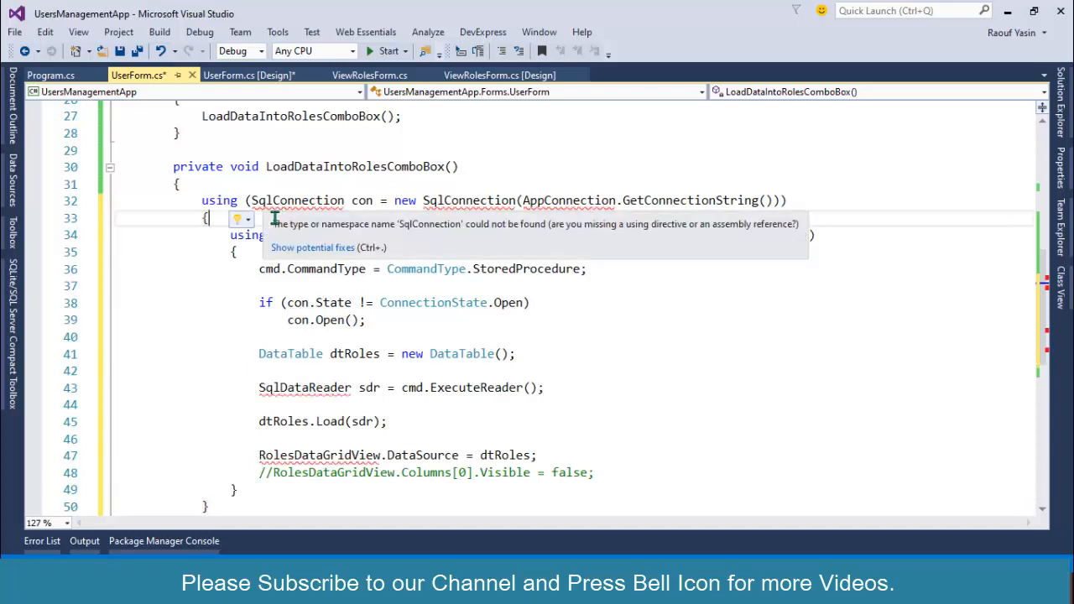
Add the missing SqlConnection using directive and point the command at usp_Roles_LoadDataIntoComboBox
left_click(242, 218)
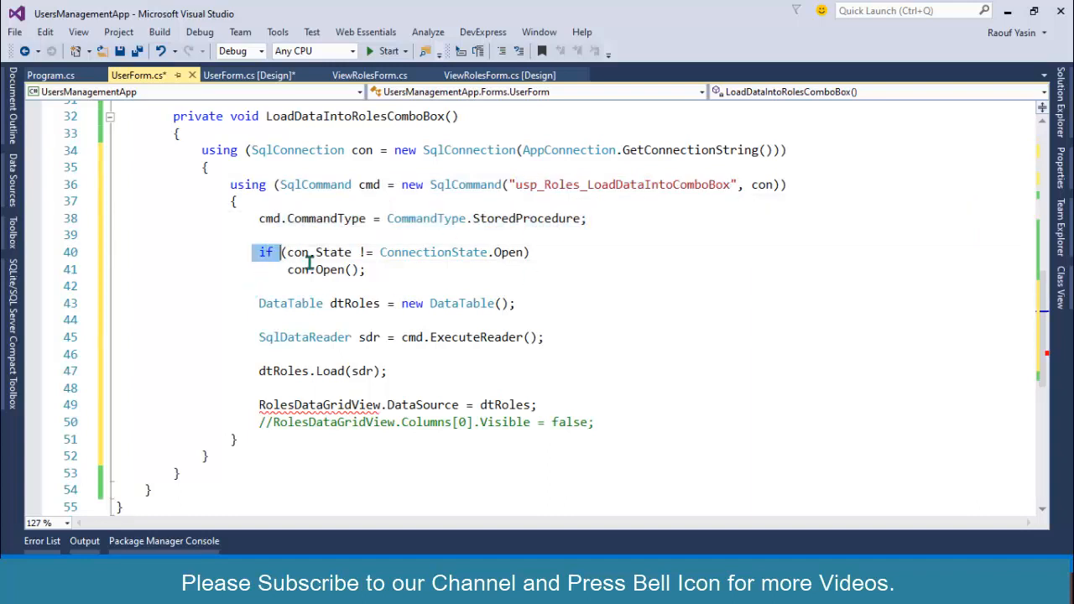
left_click_drag(277, 252, 530, 251)
type("Rolesd")
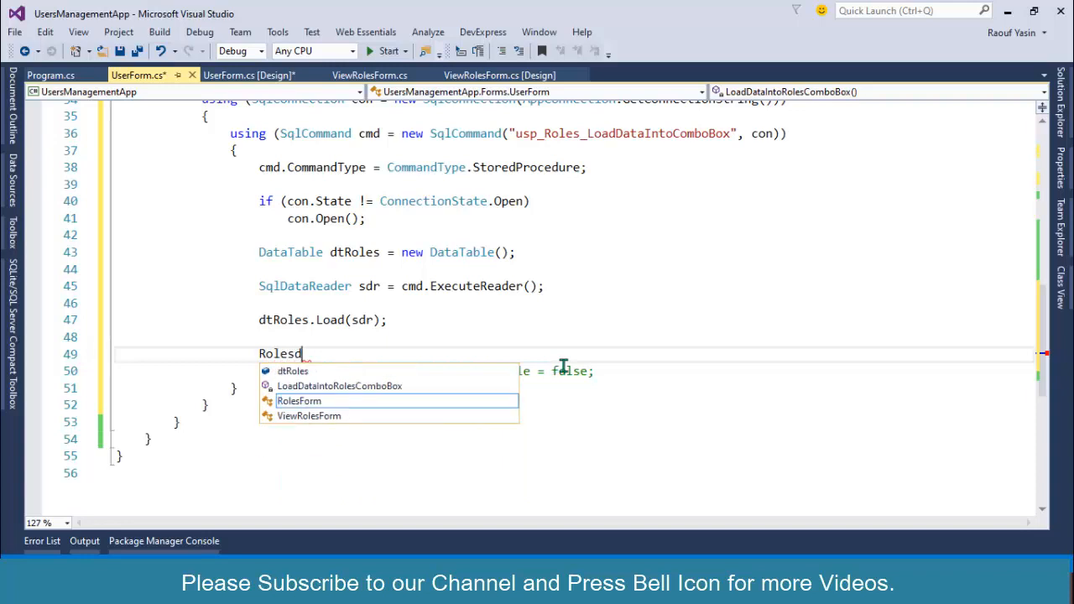
key("Backspace")
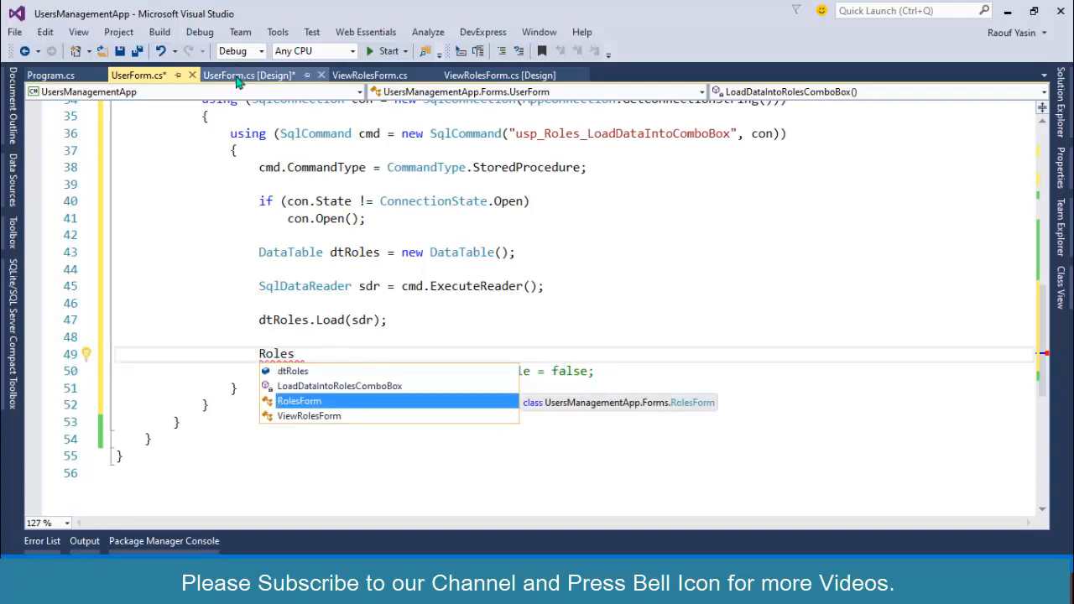
left_click(252, 74)
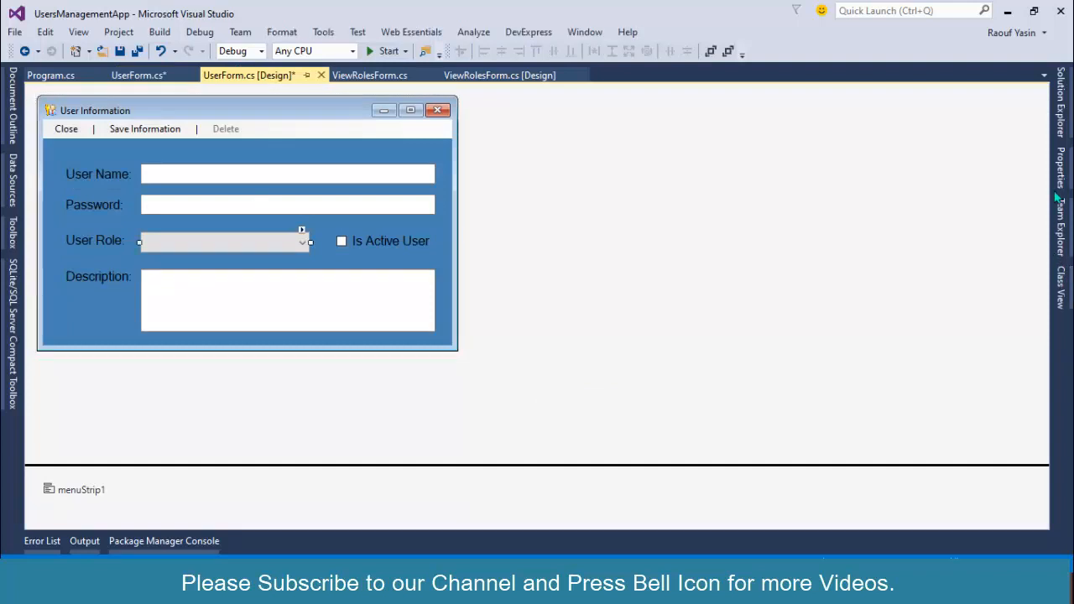
Name the User Role combo box RoleComboBox in Properties and return to the code
left_click(221, 241)
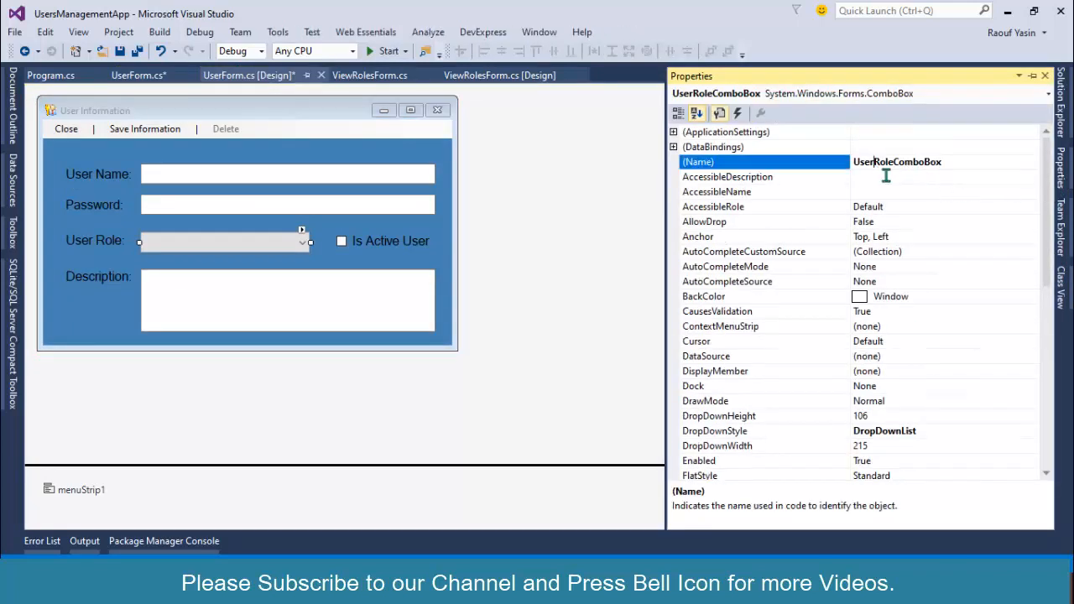
type("RoleComboBox")
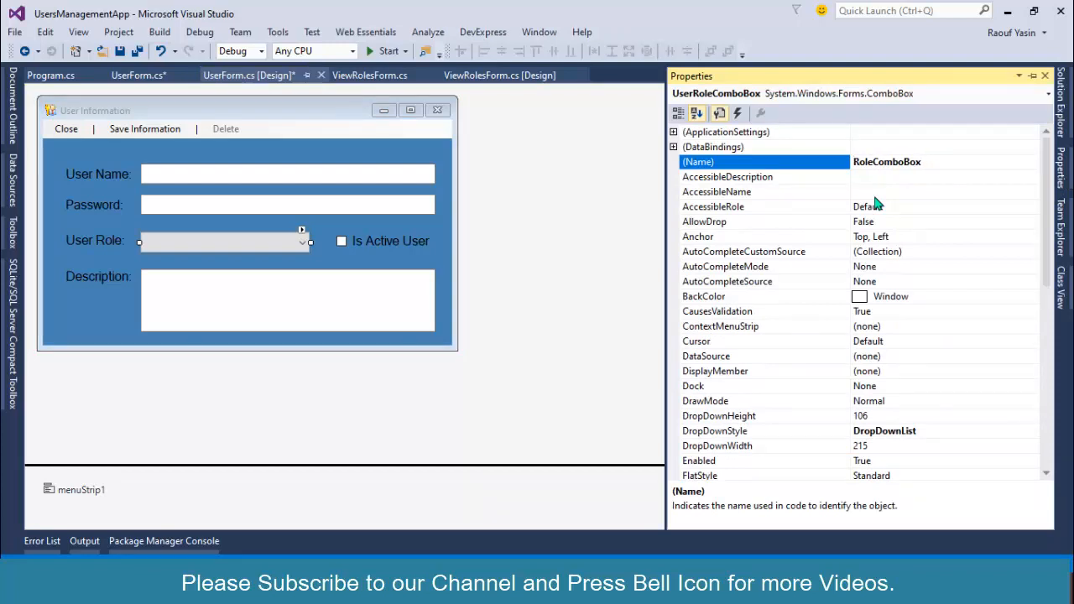
left_click(886, 161)
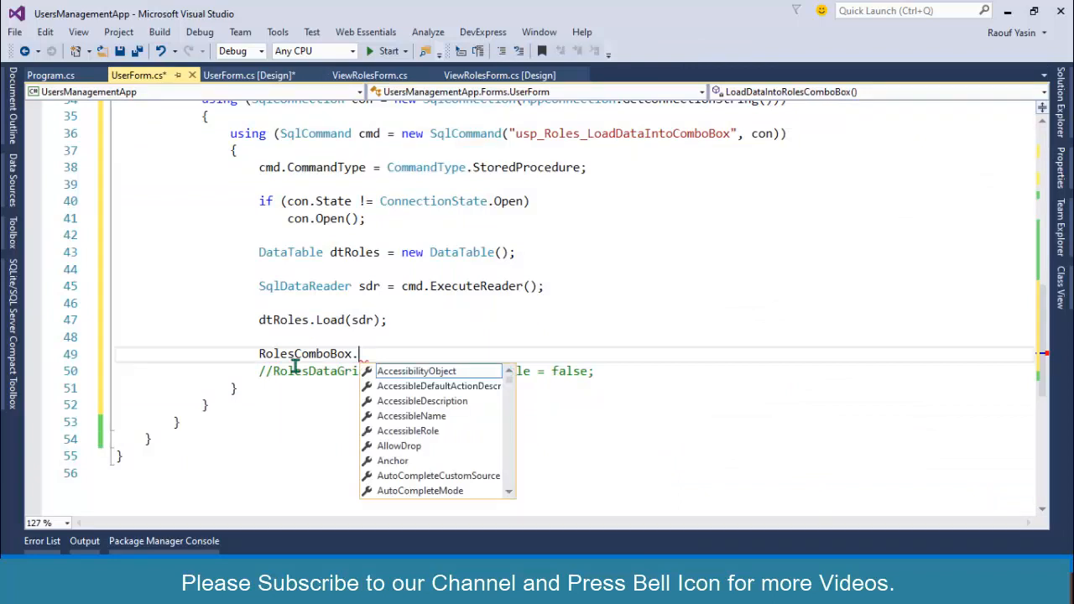
Finish the line RolesComboBox.DataSource = dtRoles; and delete the leftover commented grid column line
type("DataSource =")
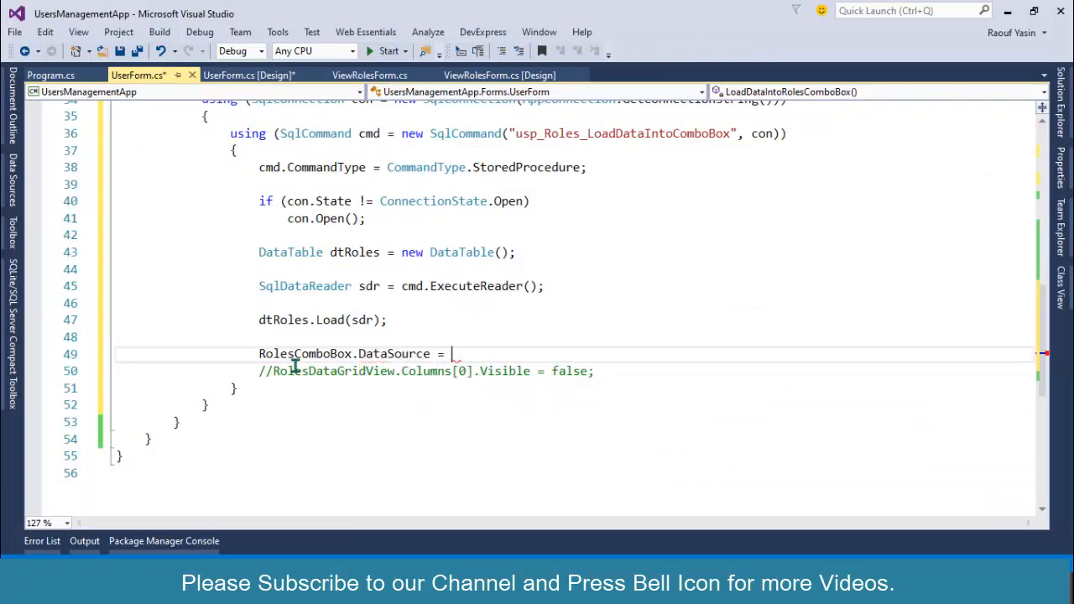
type("dtRoles;")
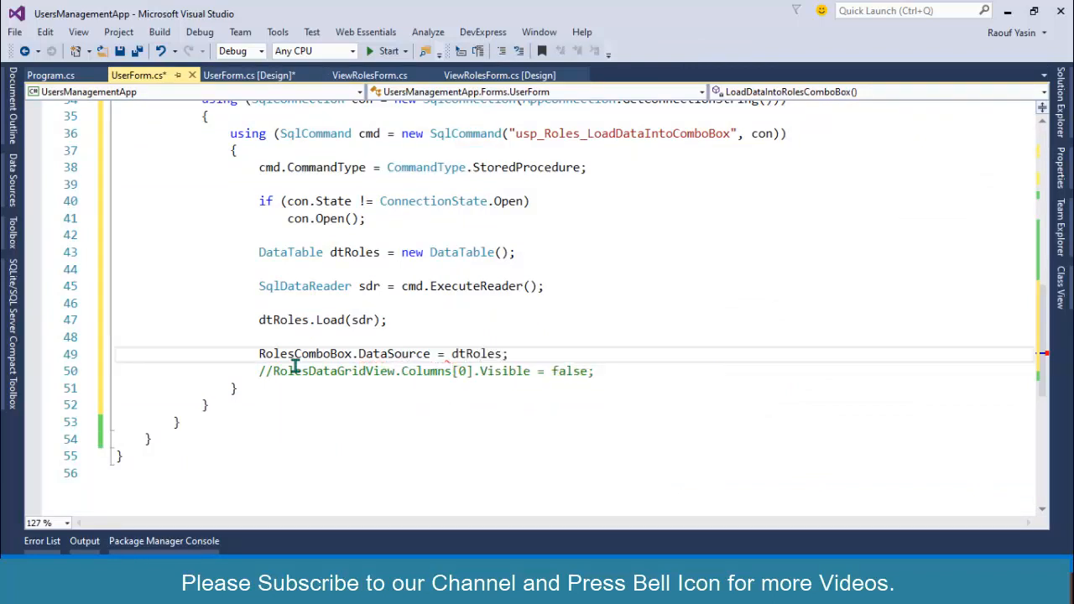
triple_click(420, 371)
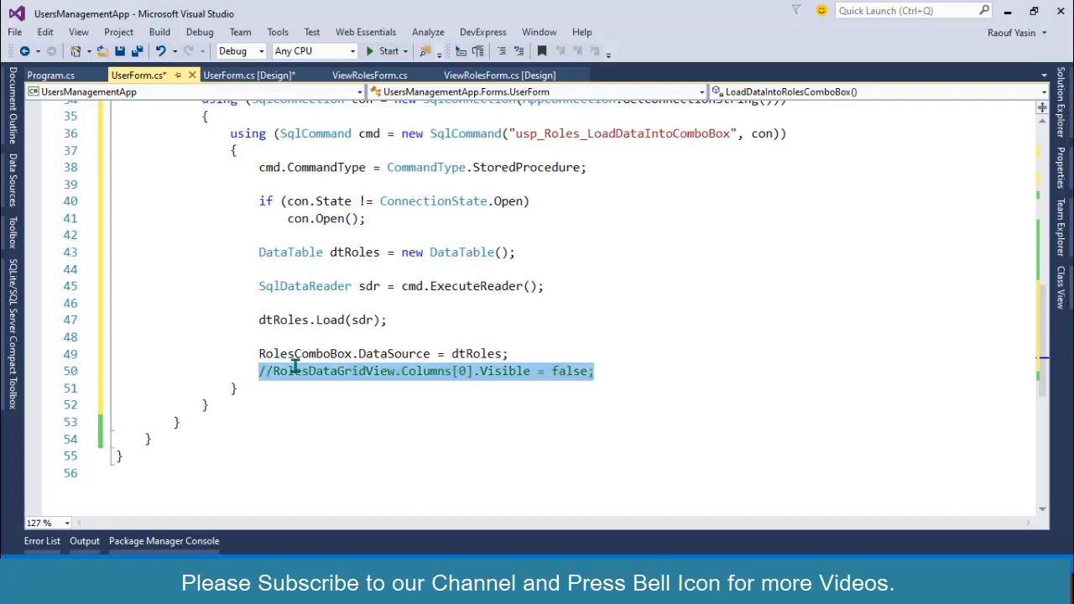
key("Delete")
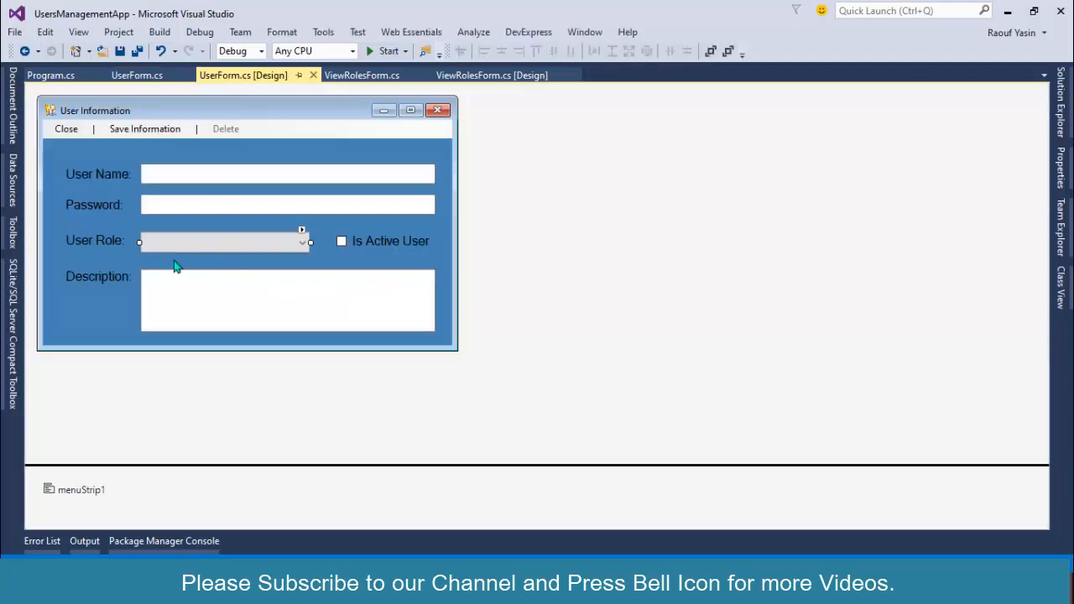
mouse_move(225, 245)
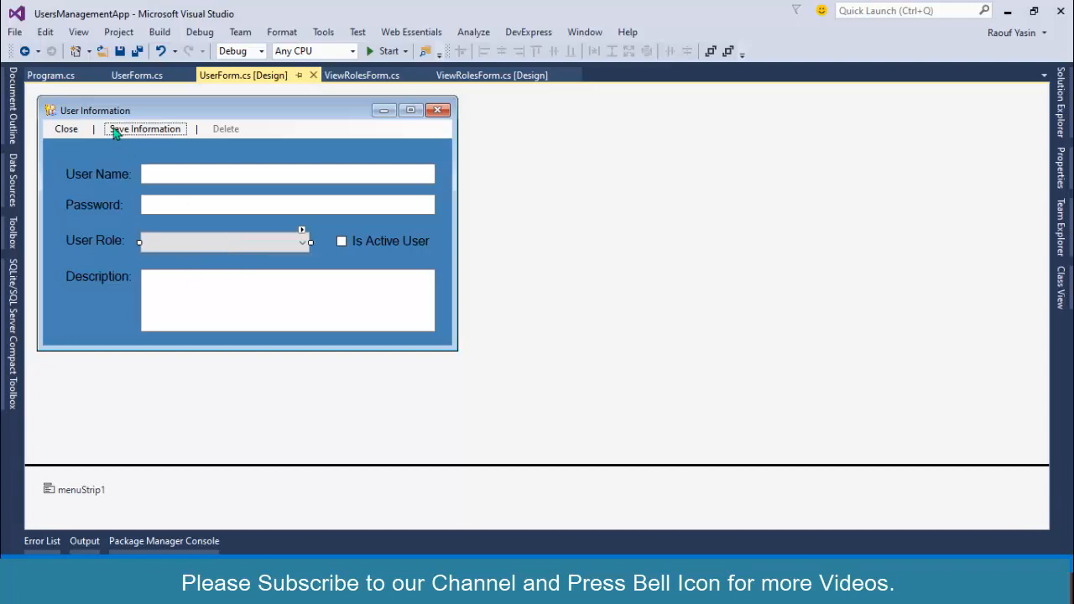
mouse_move(143, 272)
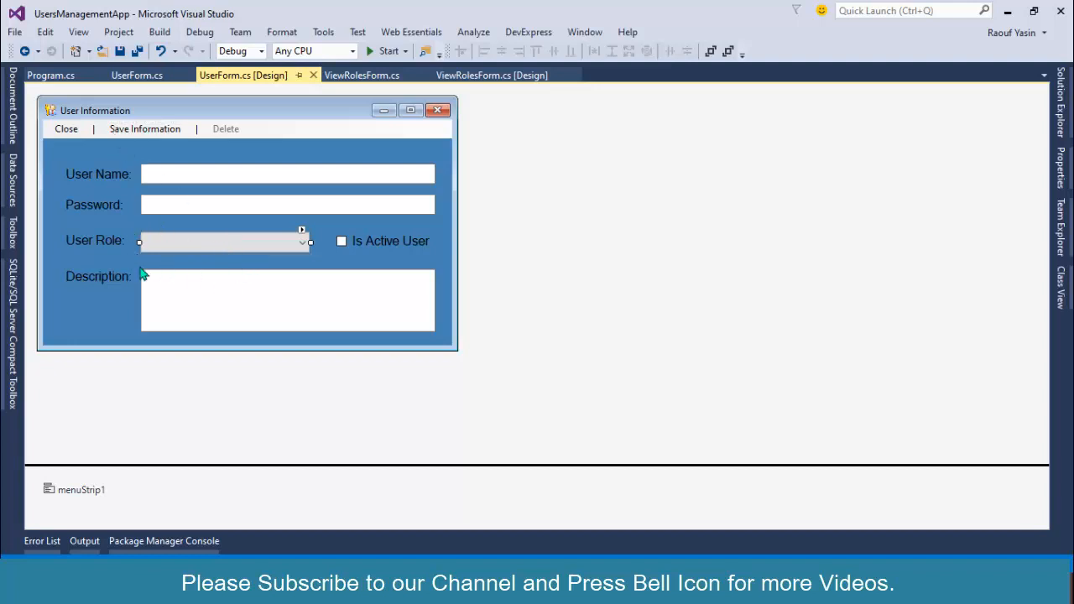
mouse_move(165, 230)
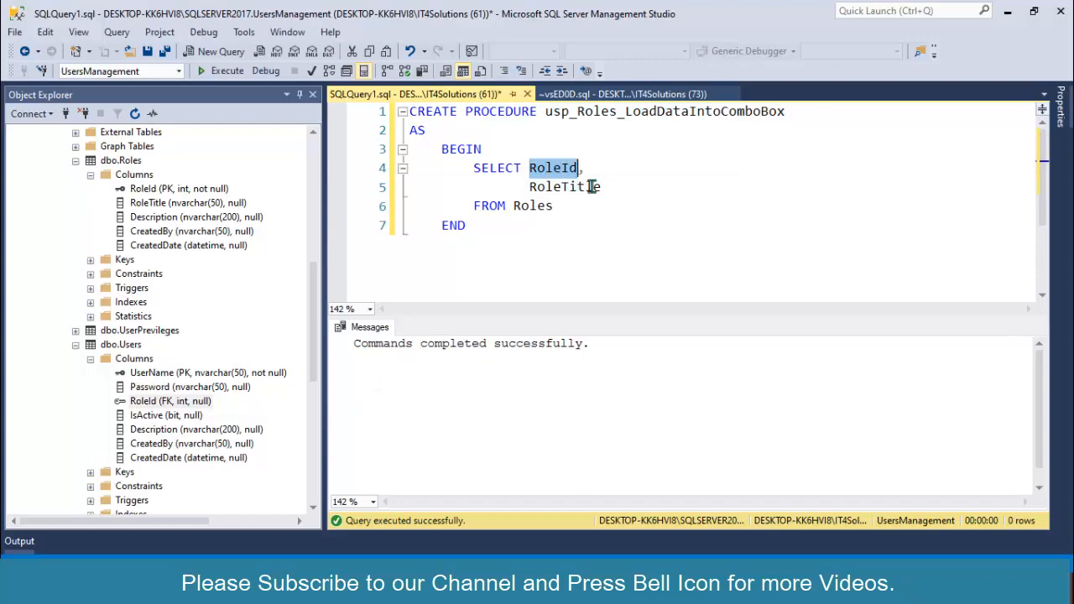
mouse_move(625, 215)
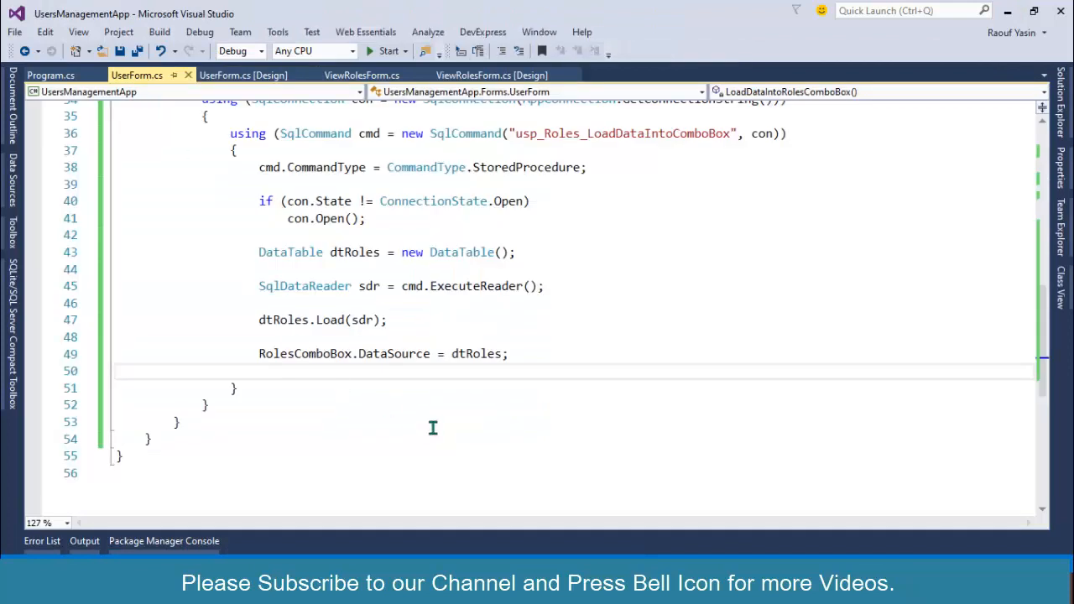
Set RolesComboBox.DisplayMember = "RoleTitle" and ValueMember = "RoleId", then run the form and check the role list
type("Rolesco")
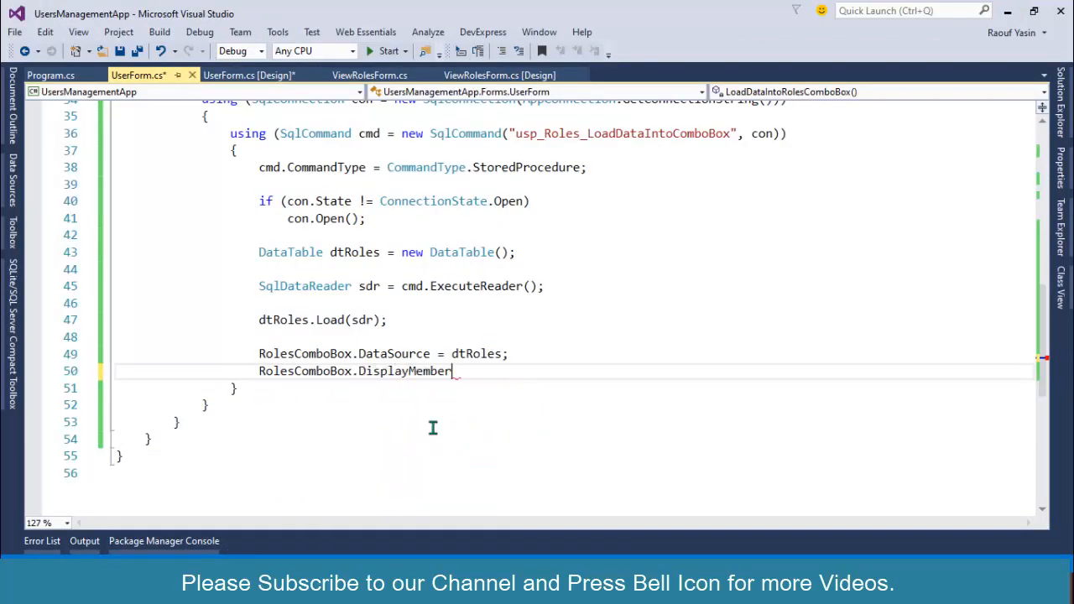
type("= \"\";")
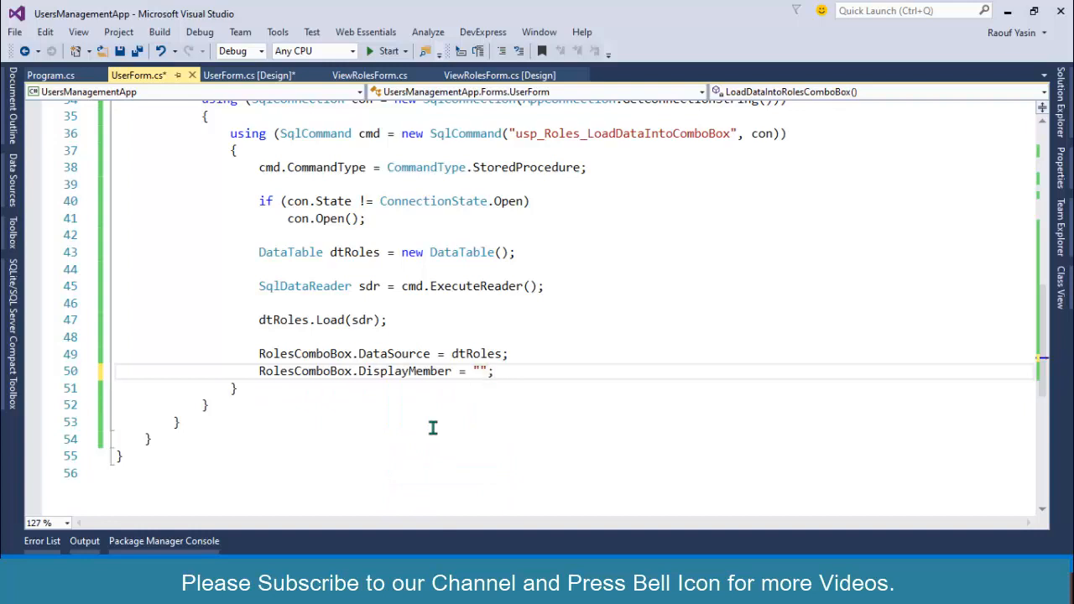
type("RoleTitle")
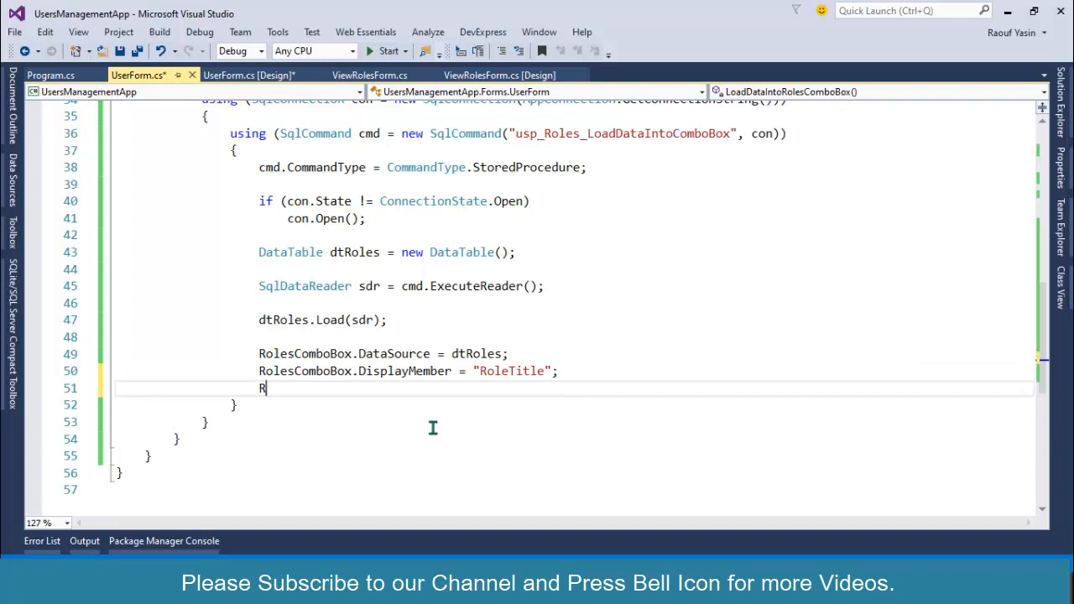
type("olesComboBox.")
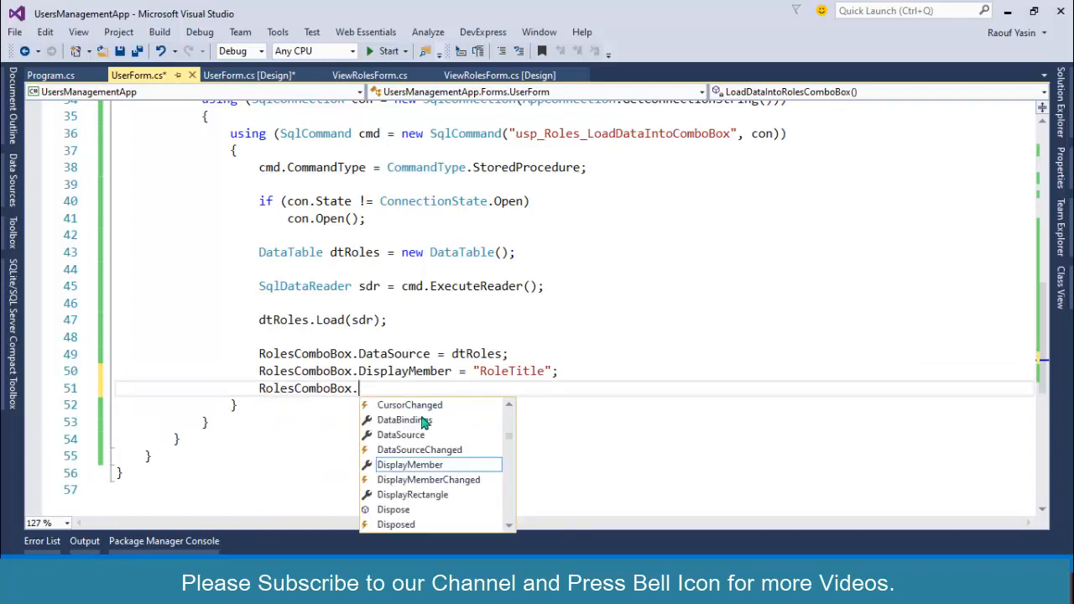
type("ValueMember =")
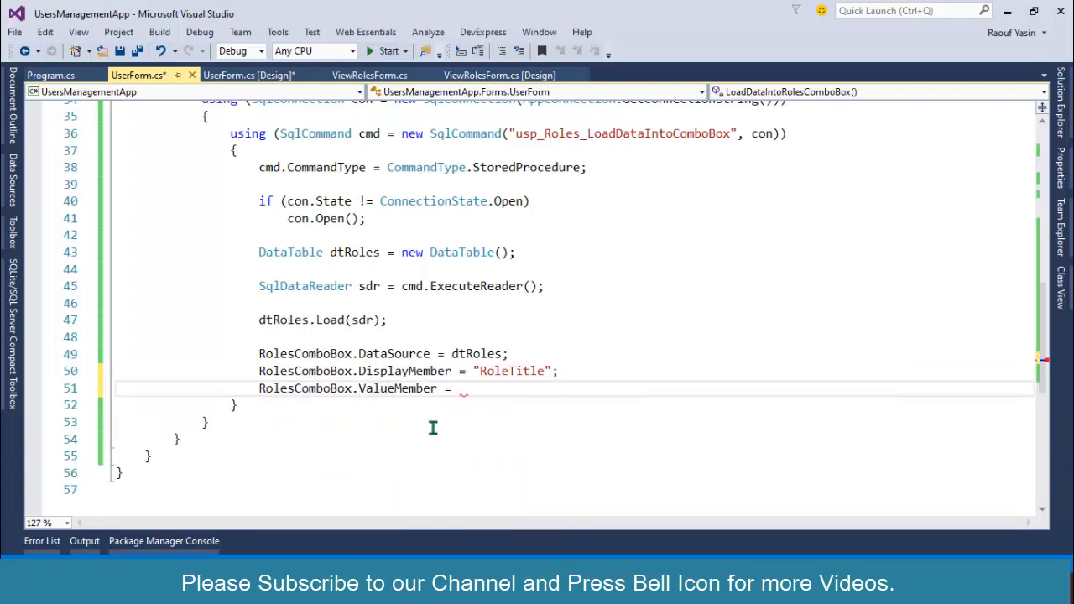
type("\"Ro\";")
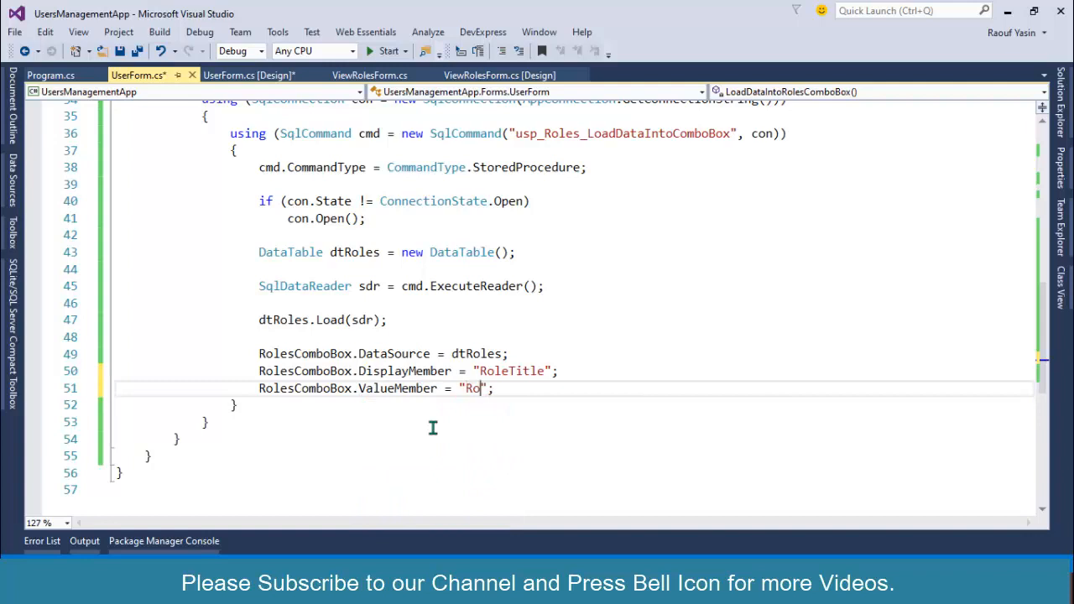
type("leId")
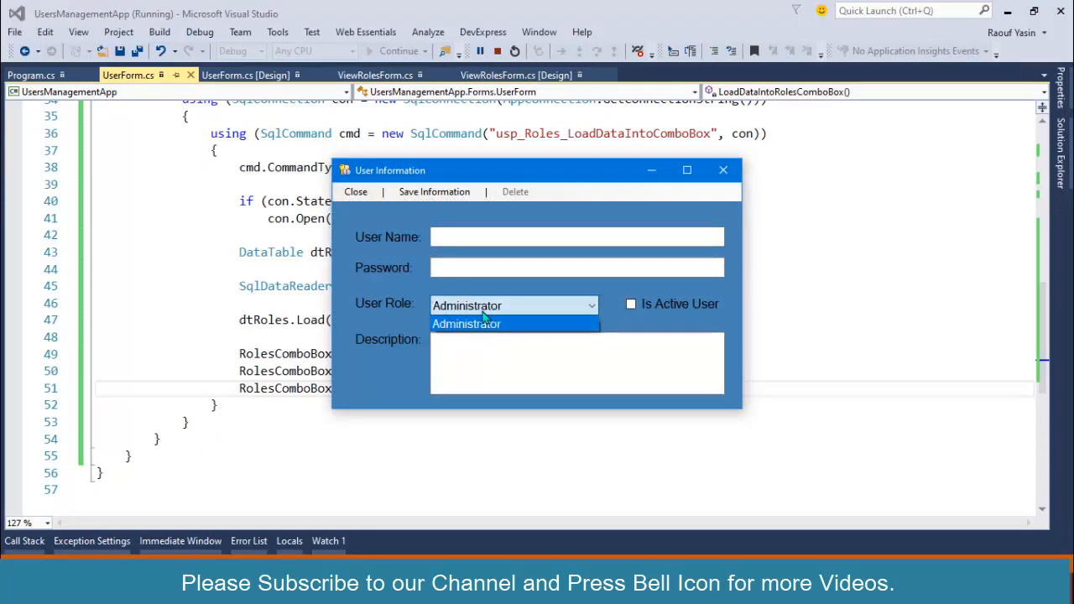
left_click(466, 322)
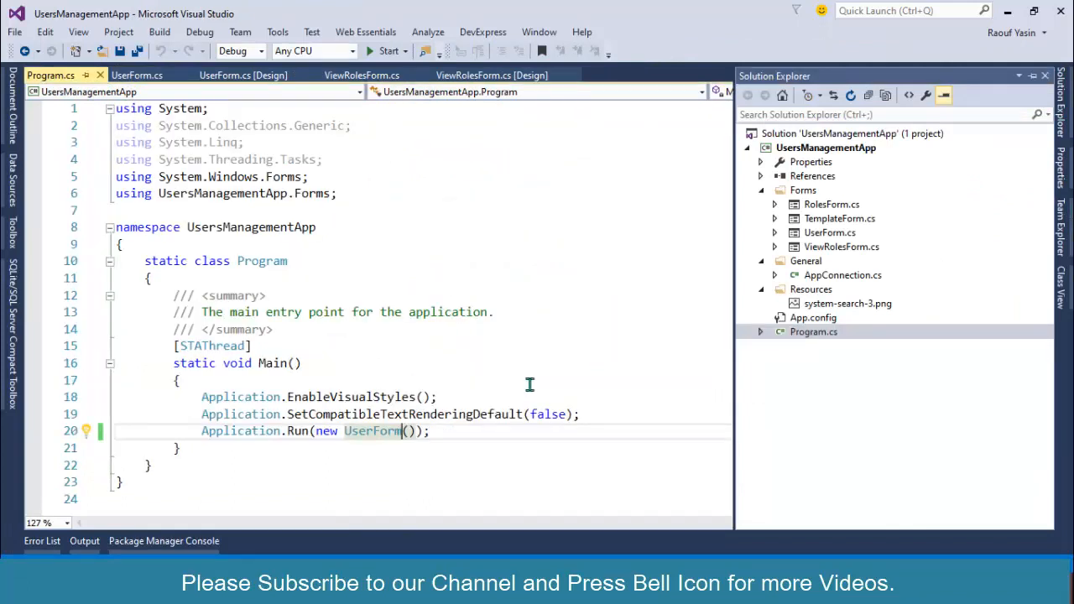
Make Program.cs launch RolesForm and start the application
type("Ro")
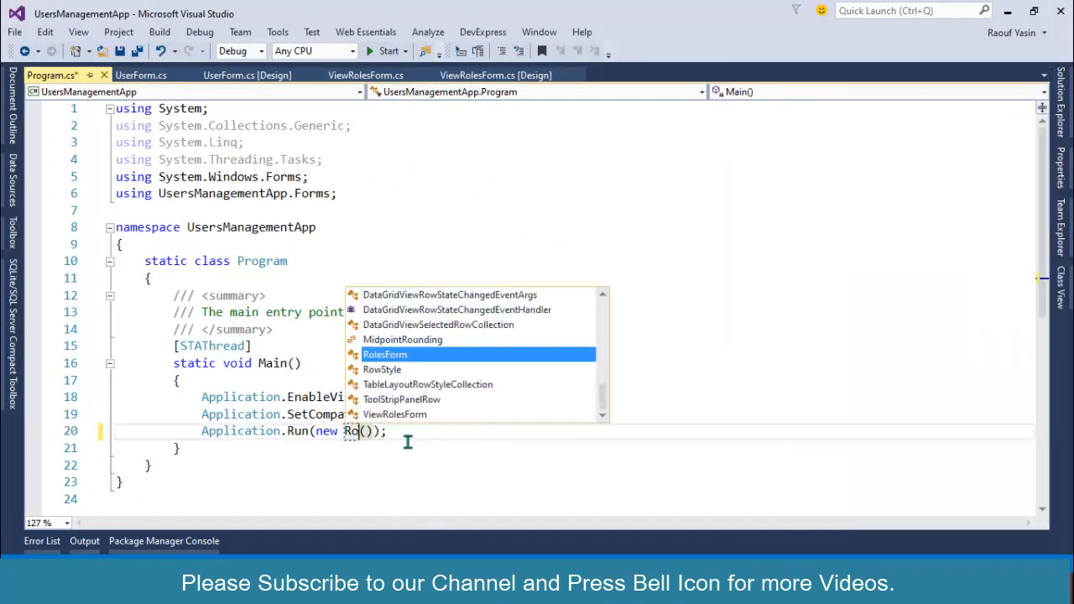
key("Tab")
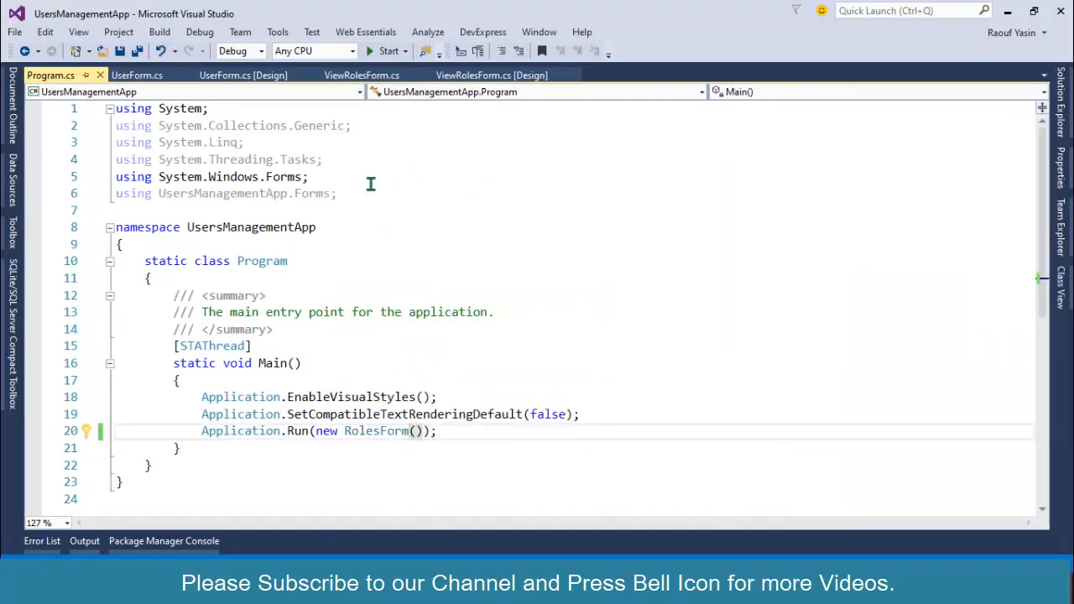
left_click(386, 50)
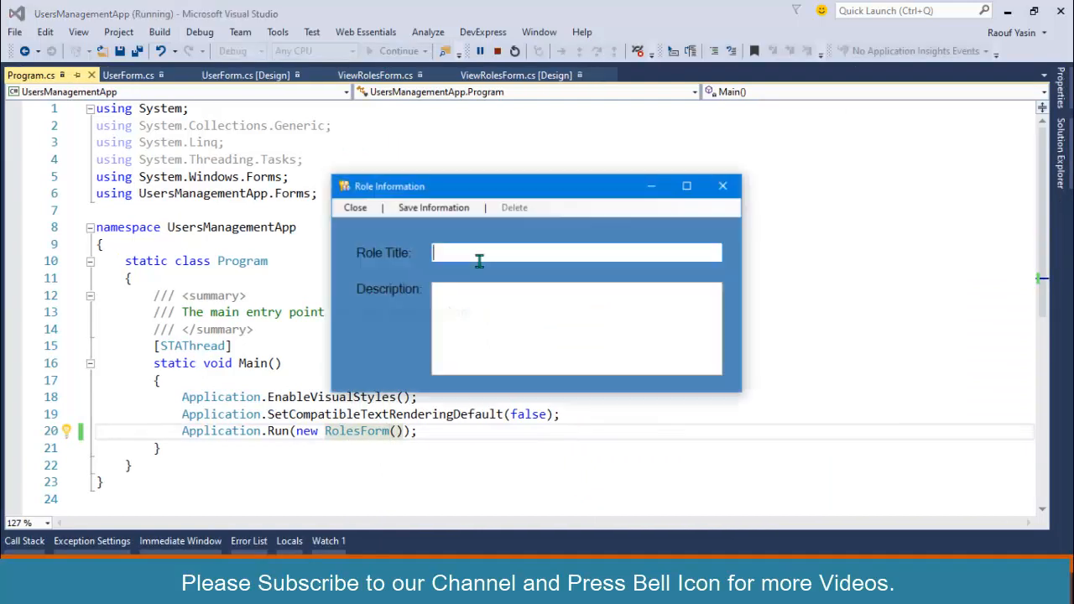
Save the Power User, another role and Sales Man roles, confirming each success message
type("Powe")
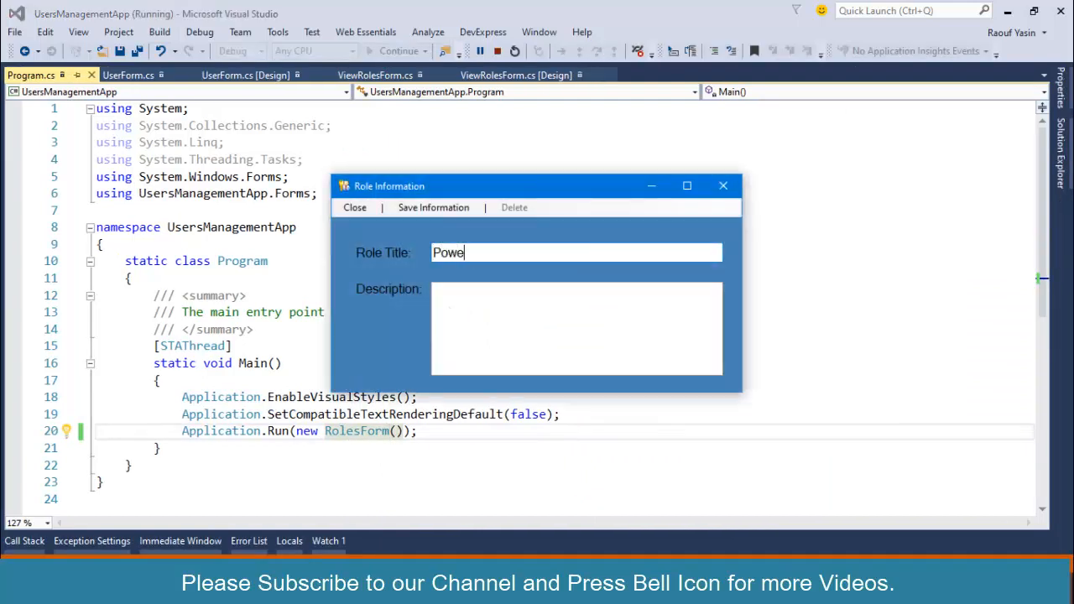
type("r User")
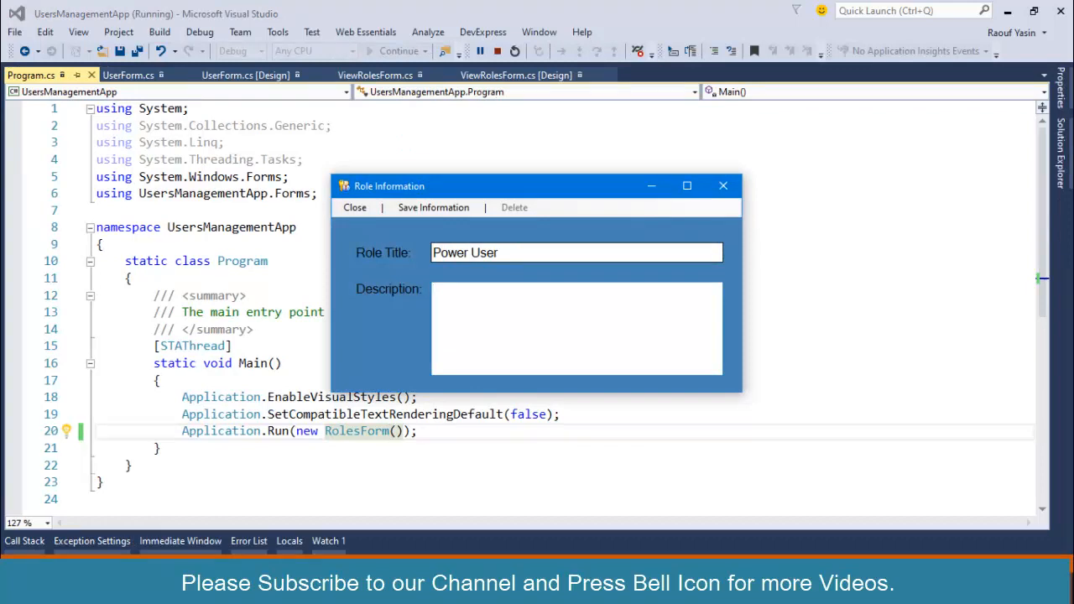
left_click(433, 208)
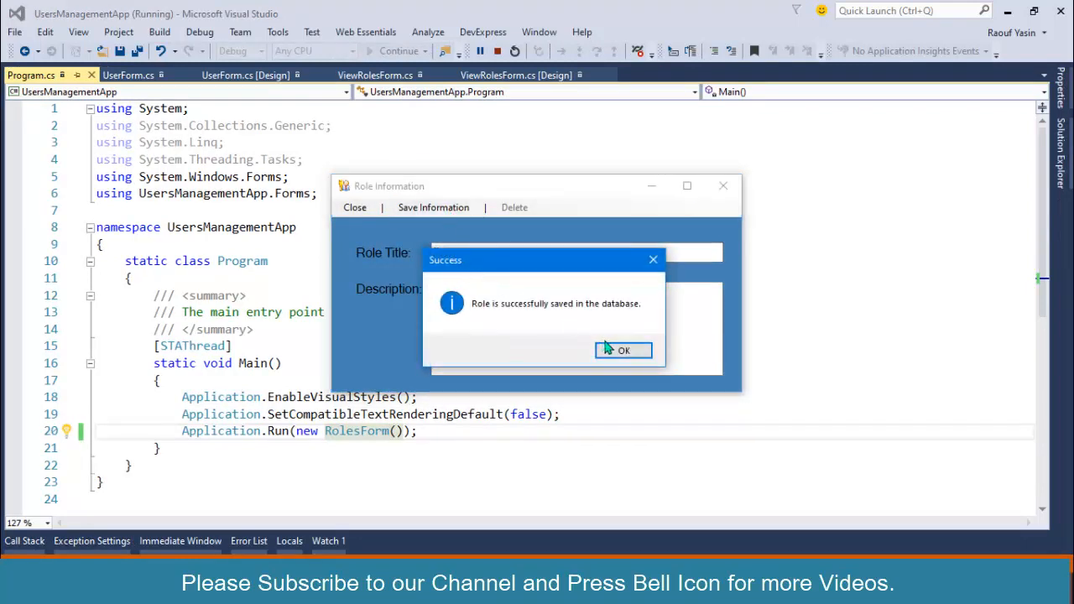
left_click(622, 351)
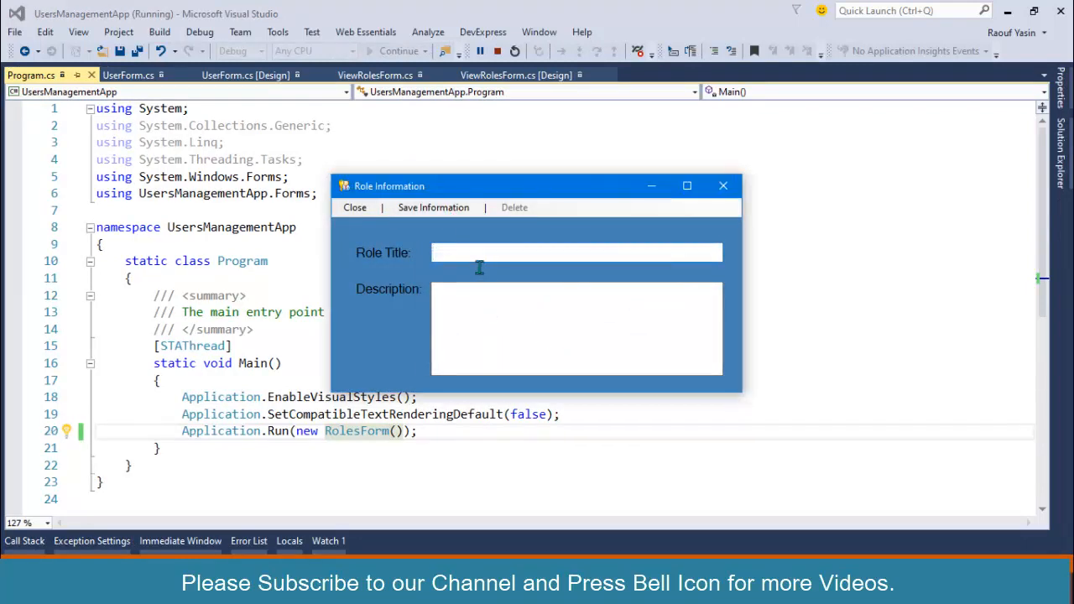
left_click(434, 208)
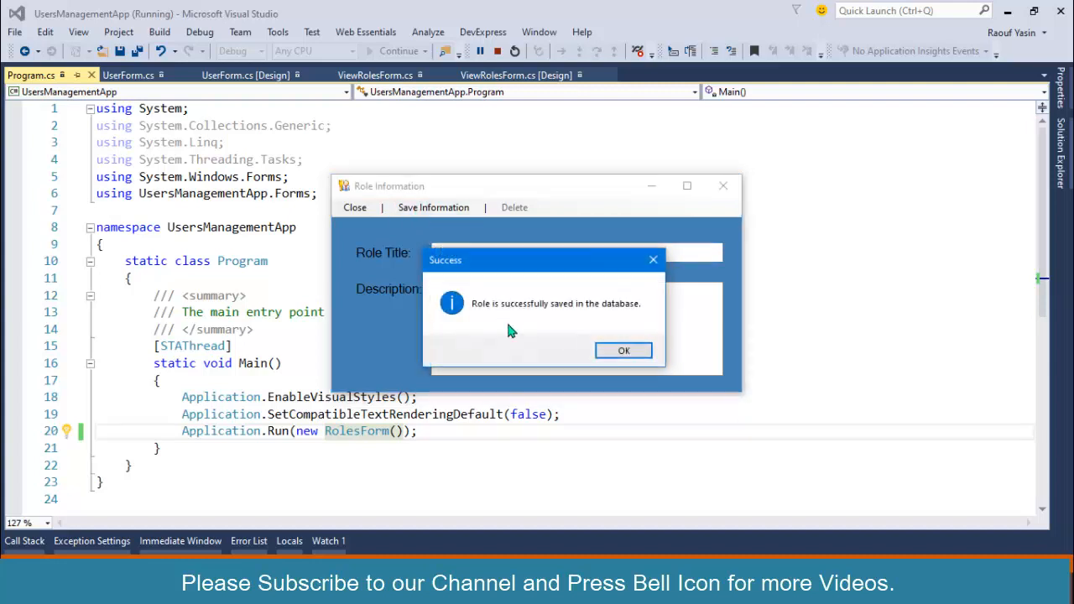
left_click(624, 350)
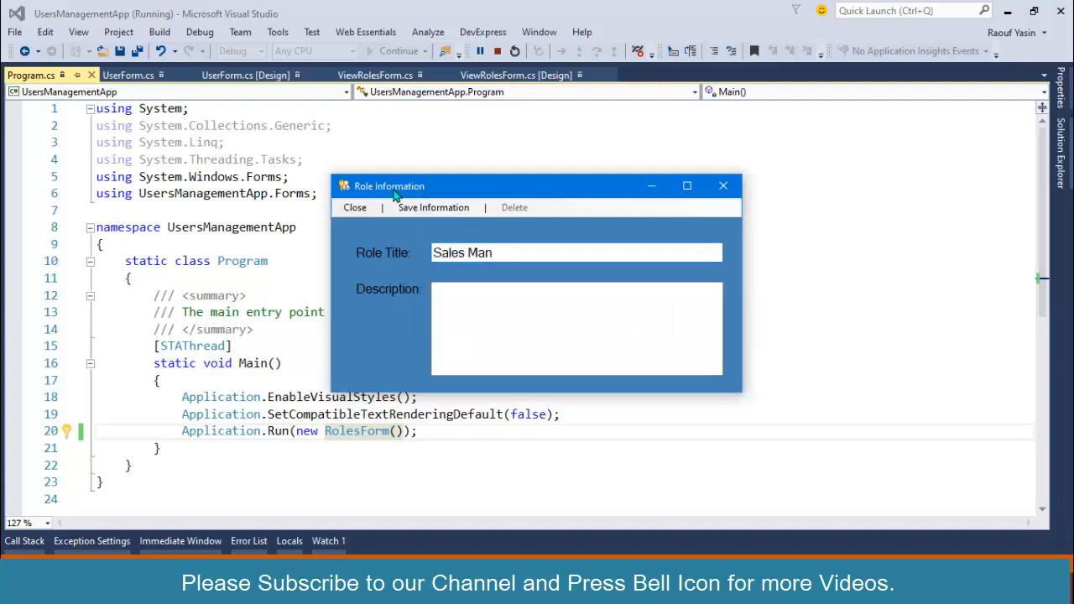
left_click(433, 208)
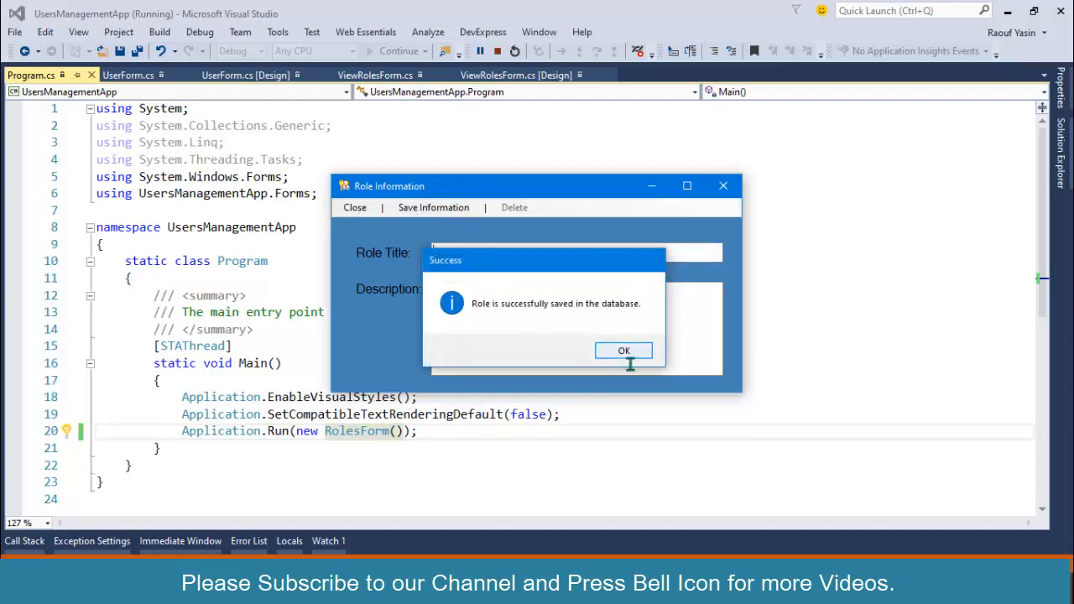
left_click(624, 351)
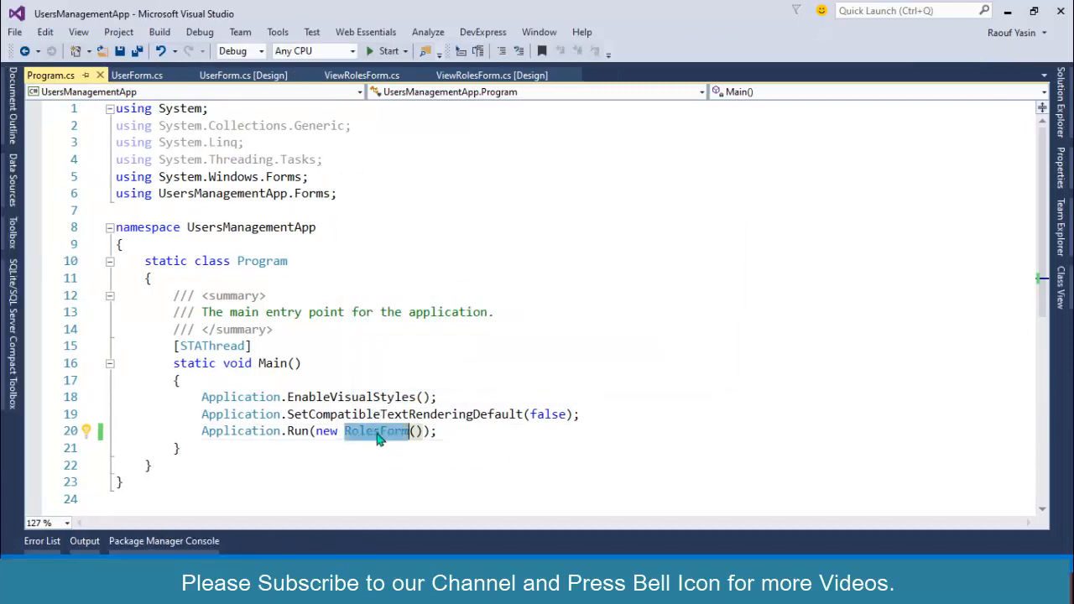
mouse_move(390, 436)
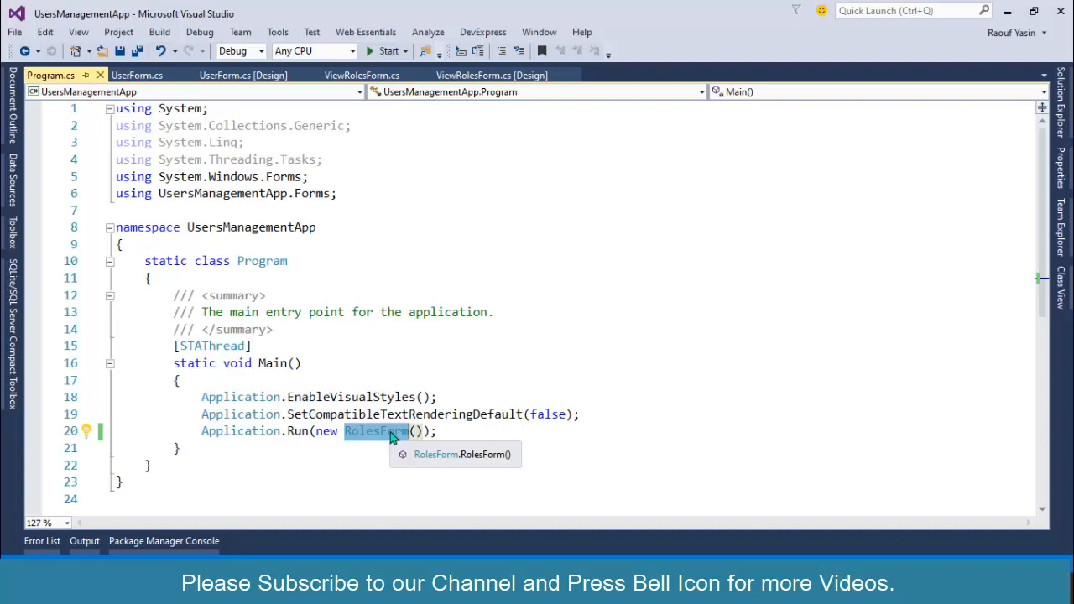
Make Program.cs launch UserForm again and run the app to check the role dropdown
type("UserForm")
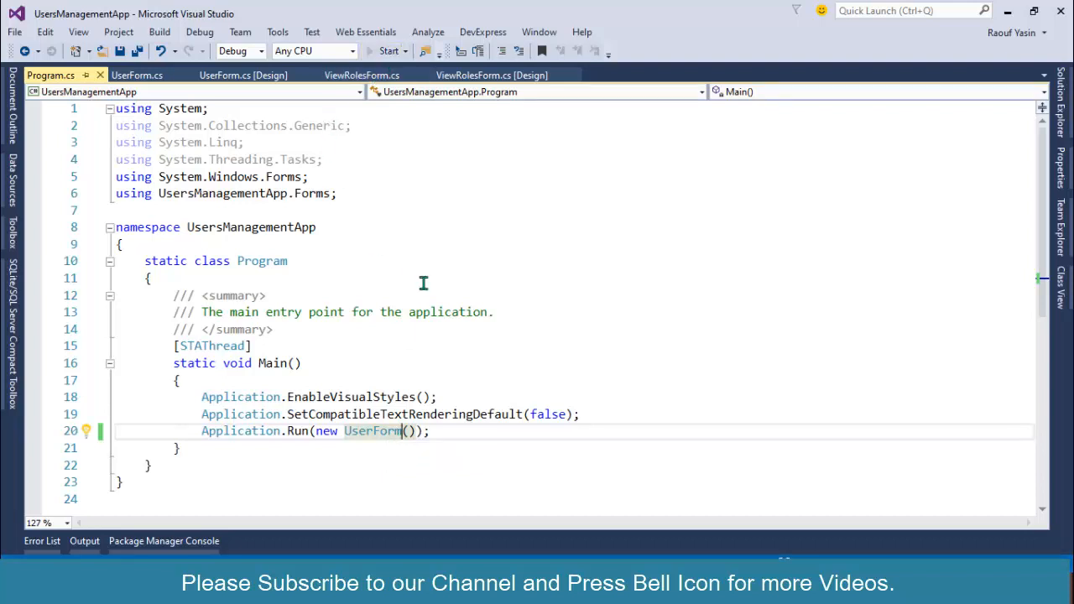
left_click(385, 51)
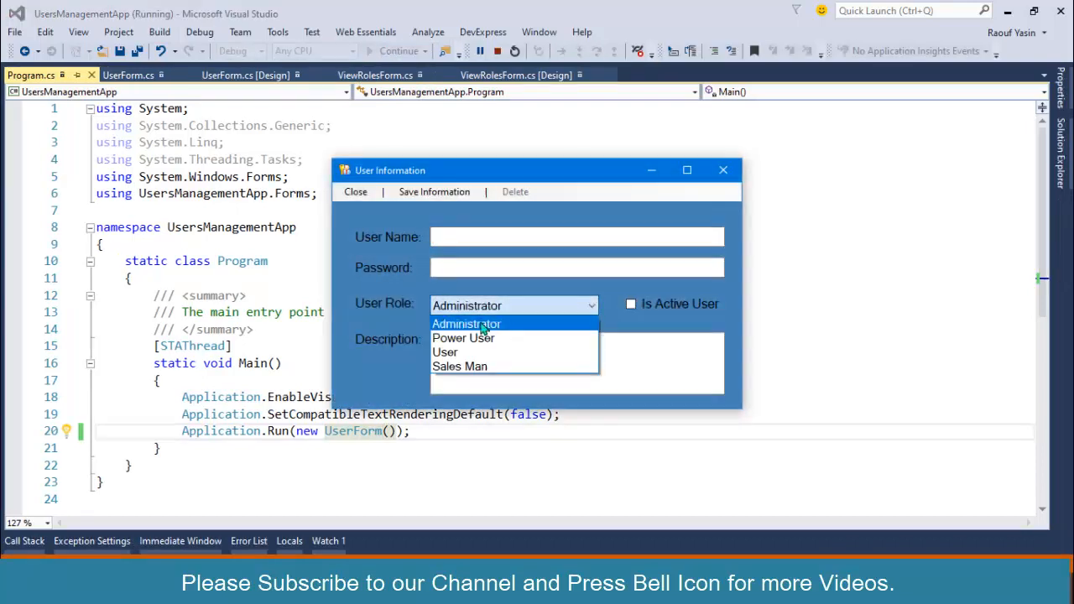
mouse_move(502, 371)
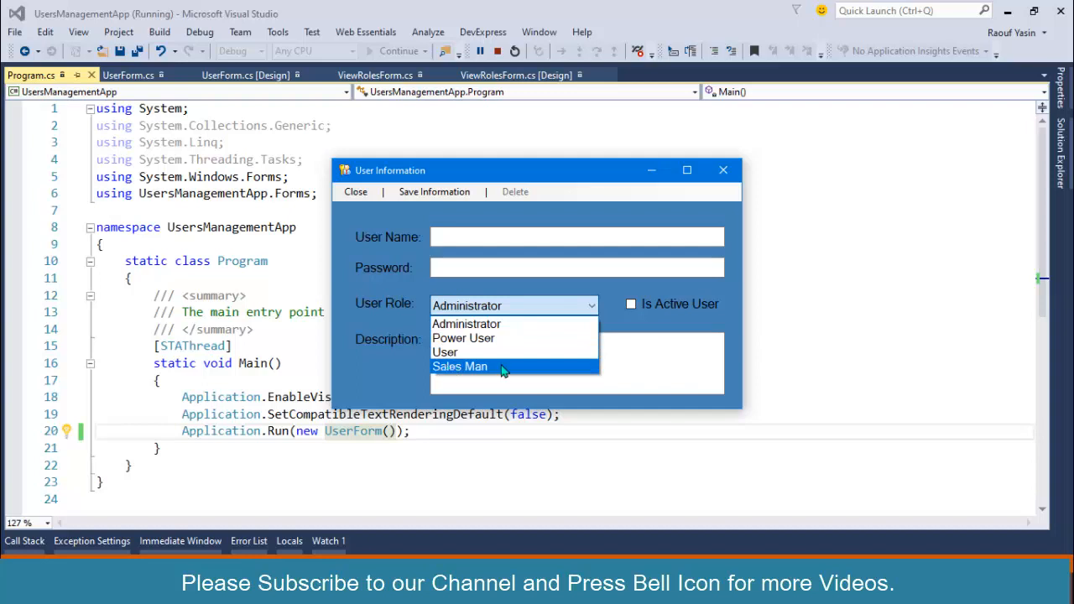
mouse_move(495, 373)
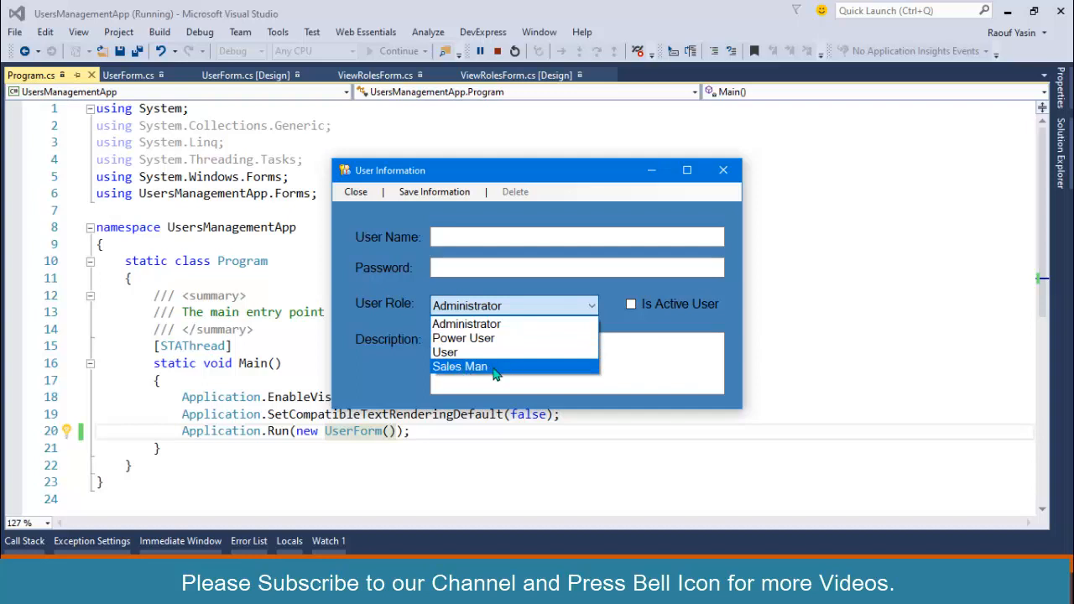